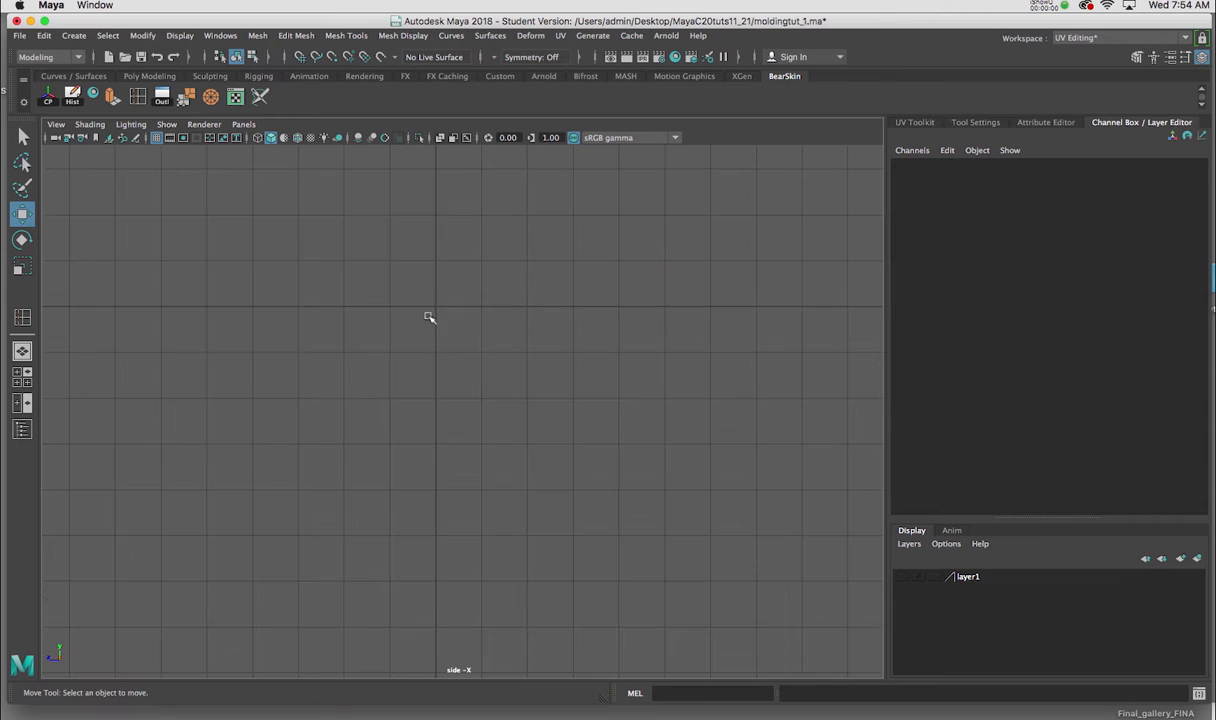
mouse_move(464, 336)
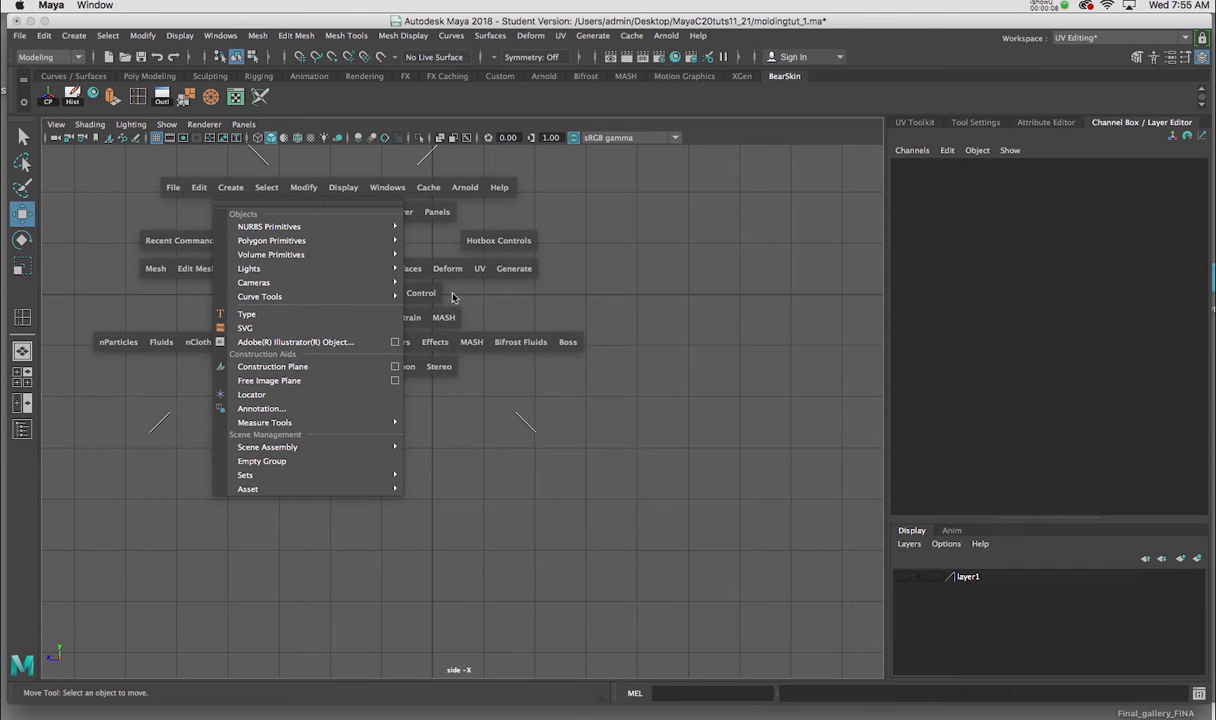
mouse_move(260, 296)
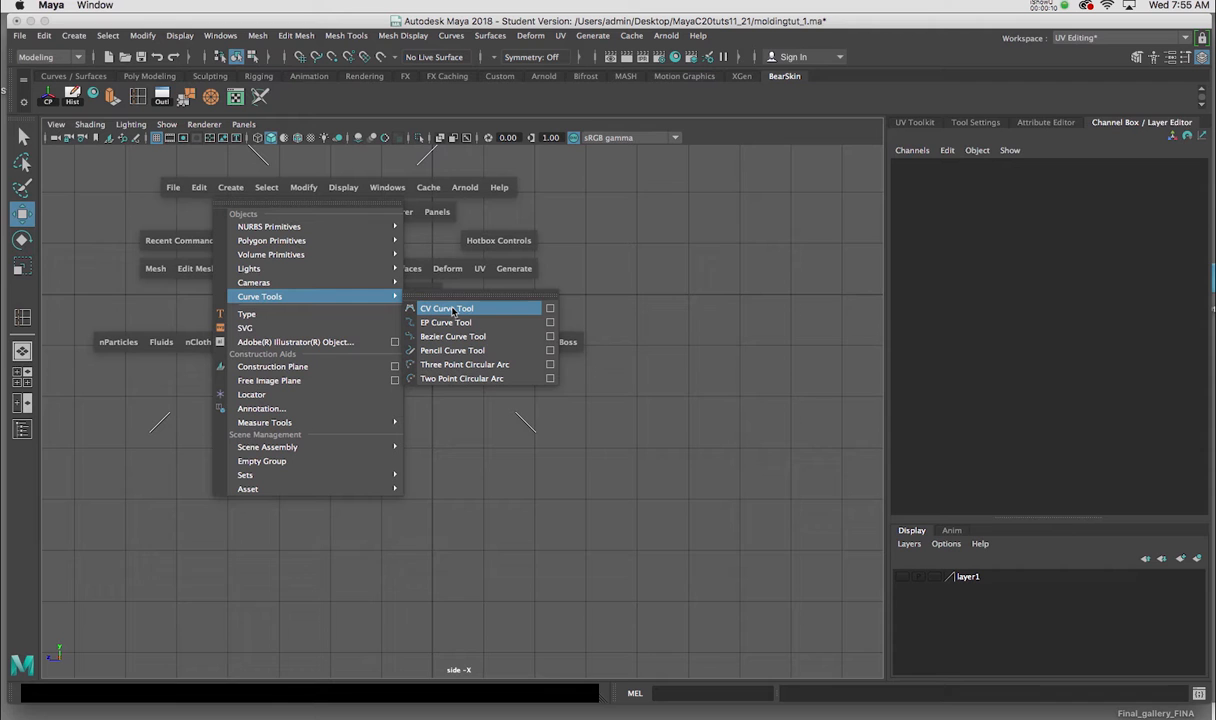
- Activate the CV Curve Tool and place the profile curve's first point
click(446, 308)
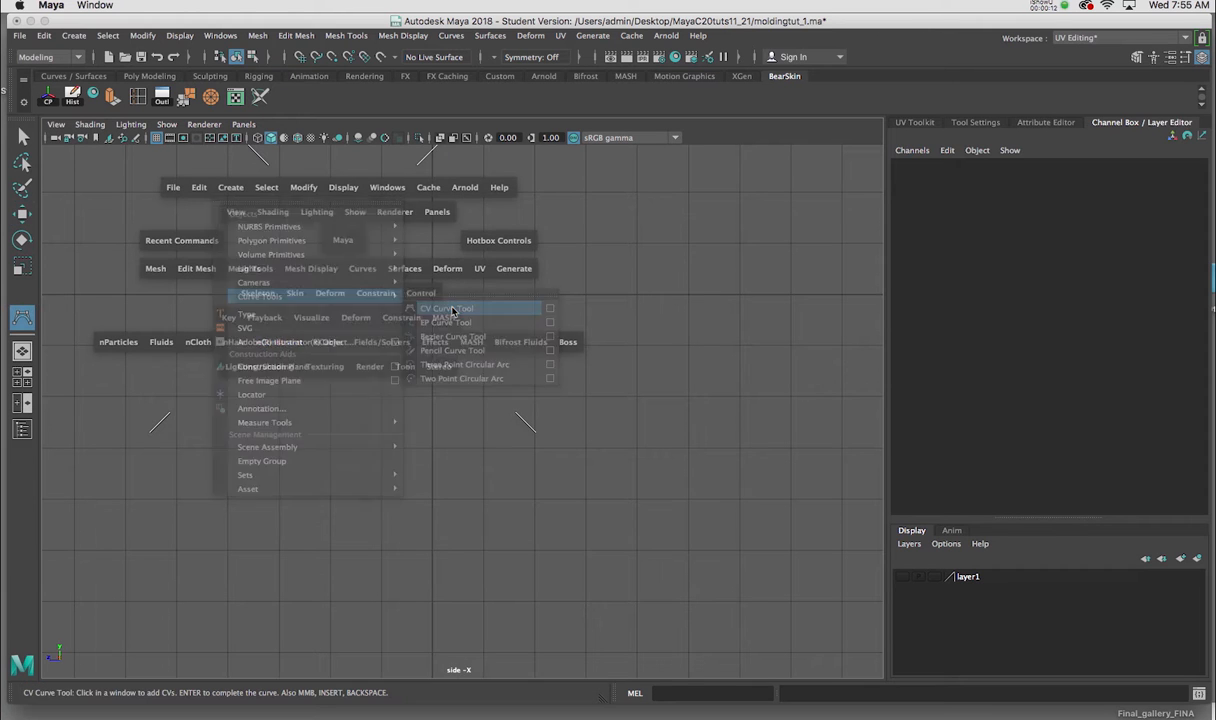
click(448, 308)
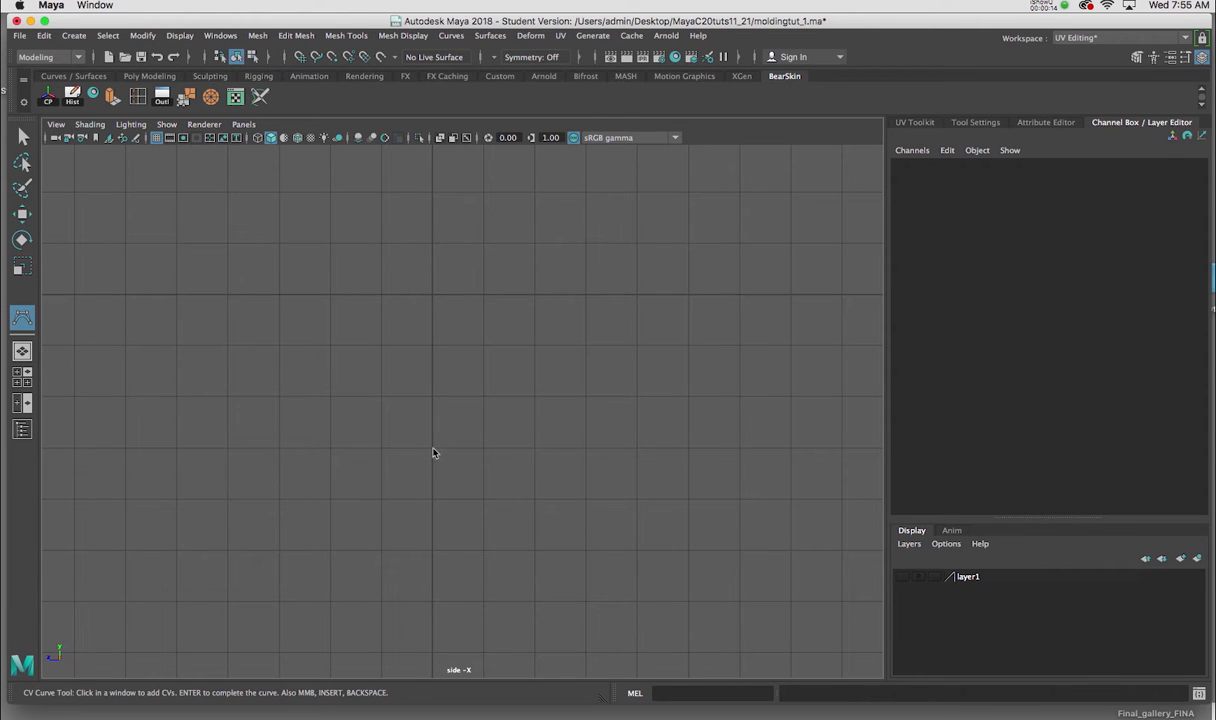
- Place six more CVs tracing the stepped molding profile to complete curve1
click(434, 448)
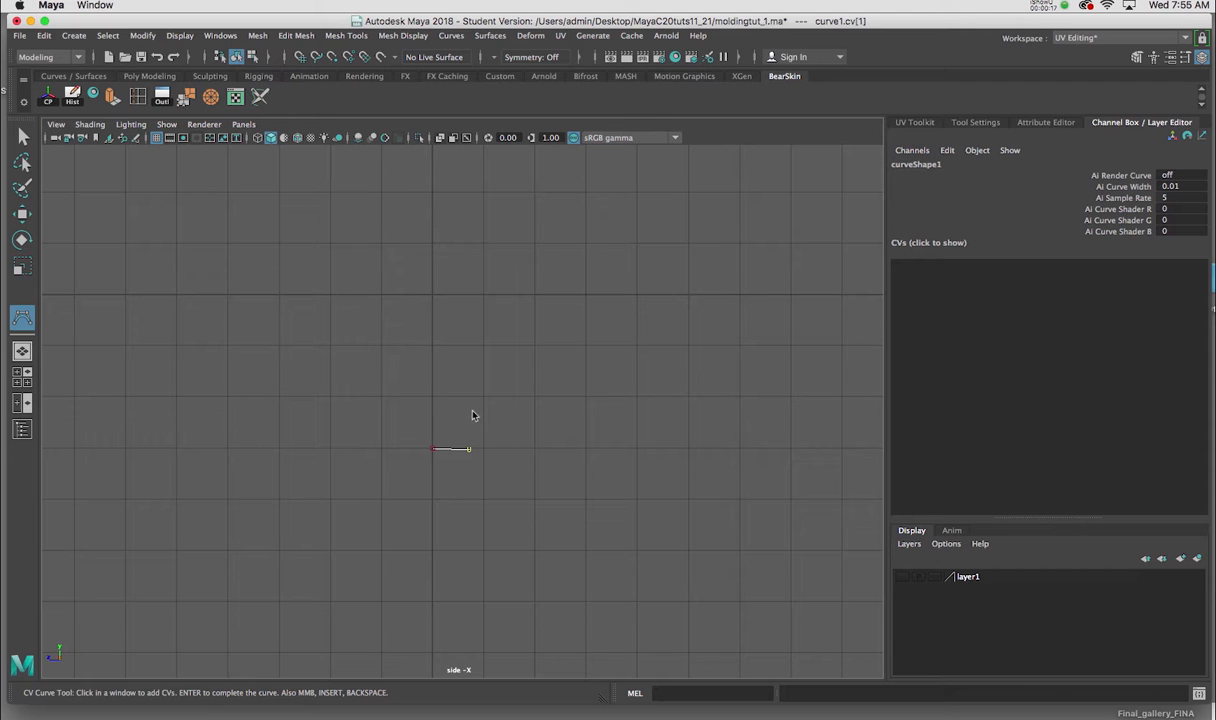
click(492, 398)
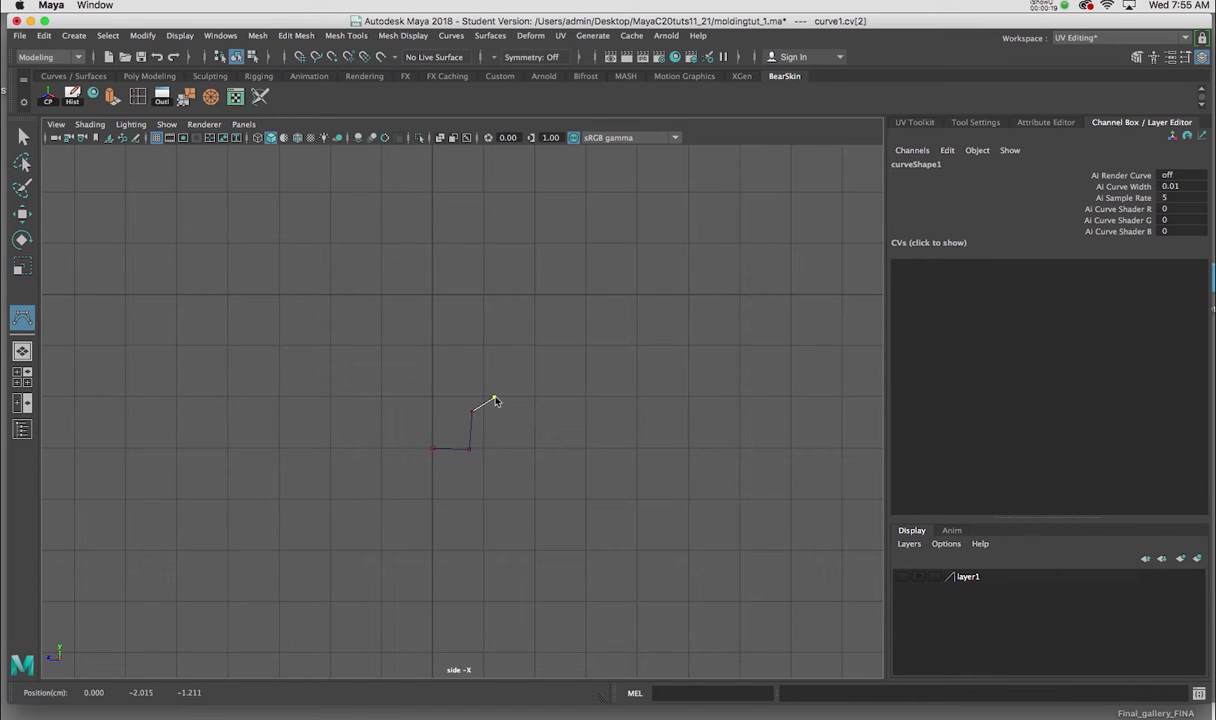
click(488, 370)
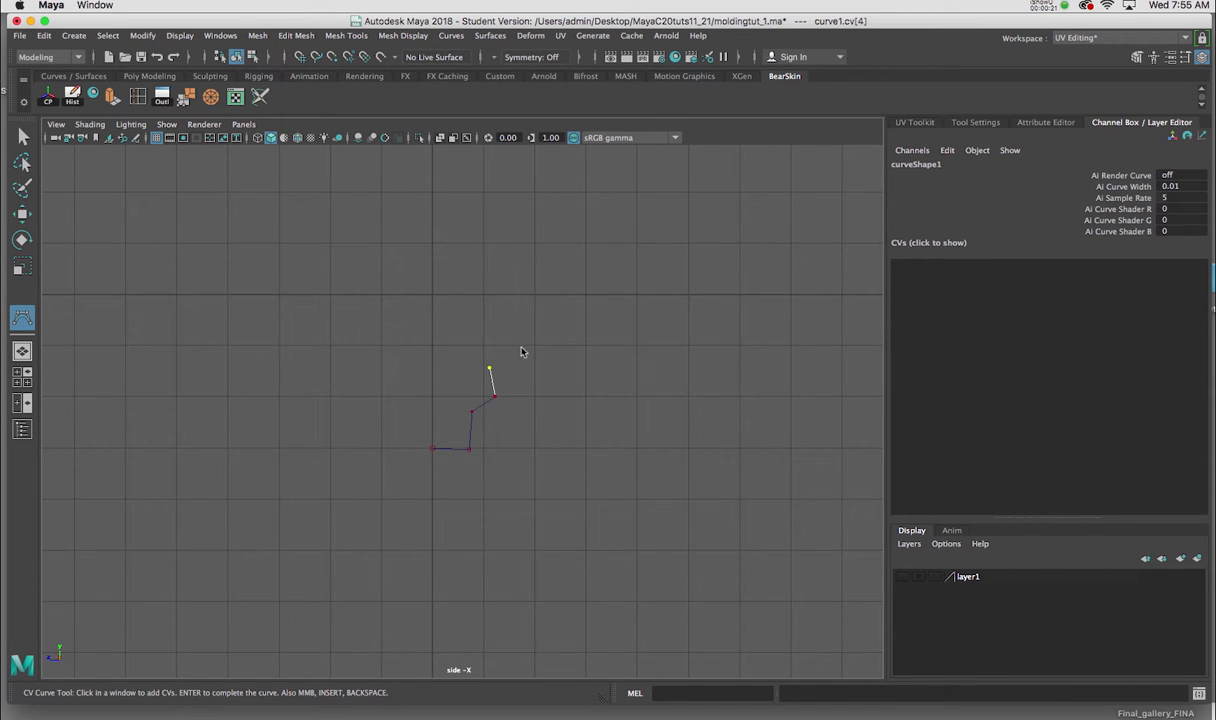
click(546, 346)
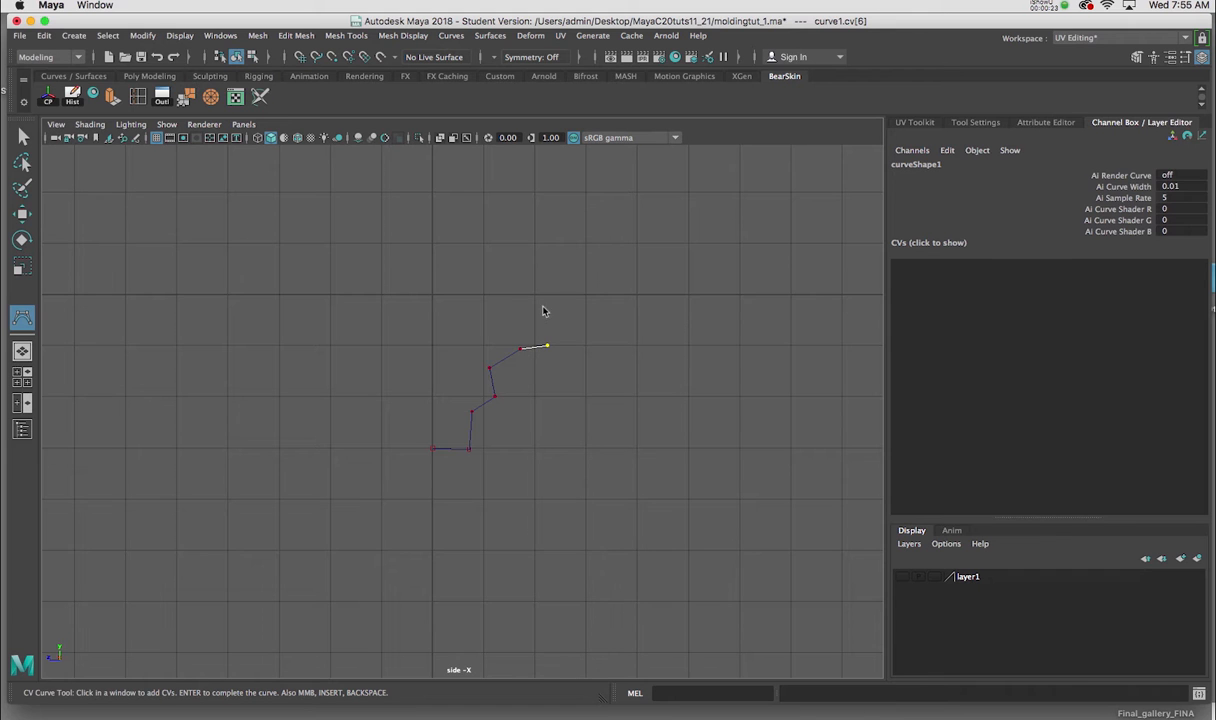
click(548, 300)
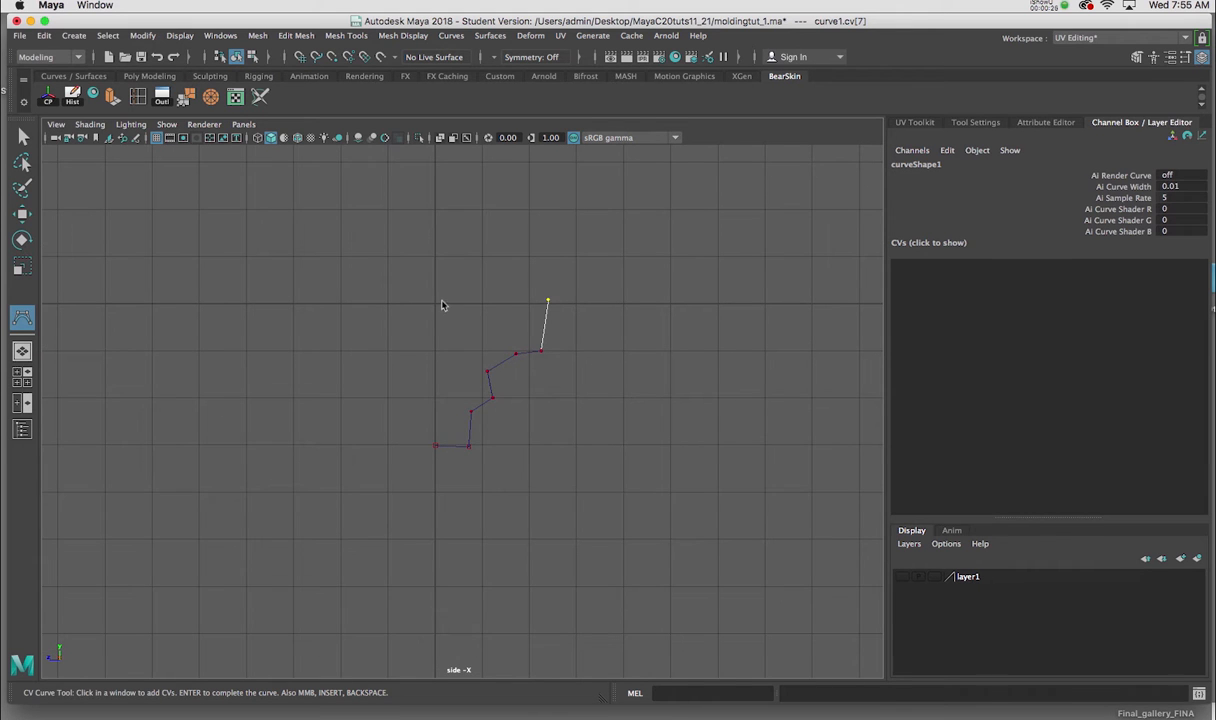
click(436, 302)
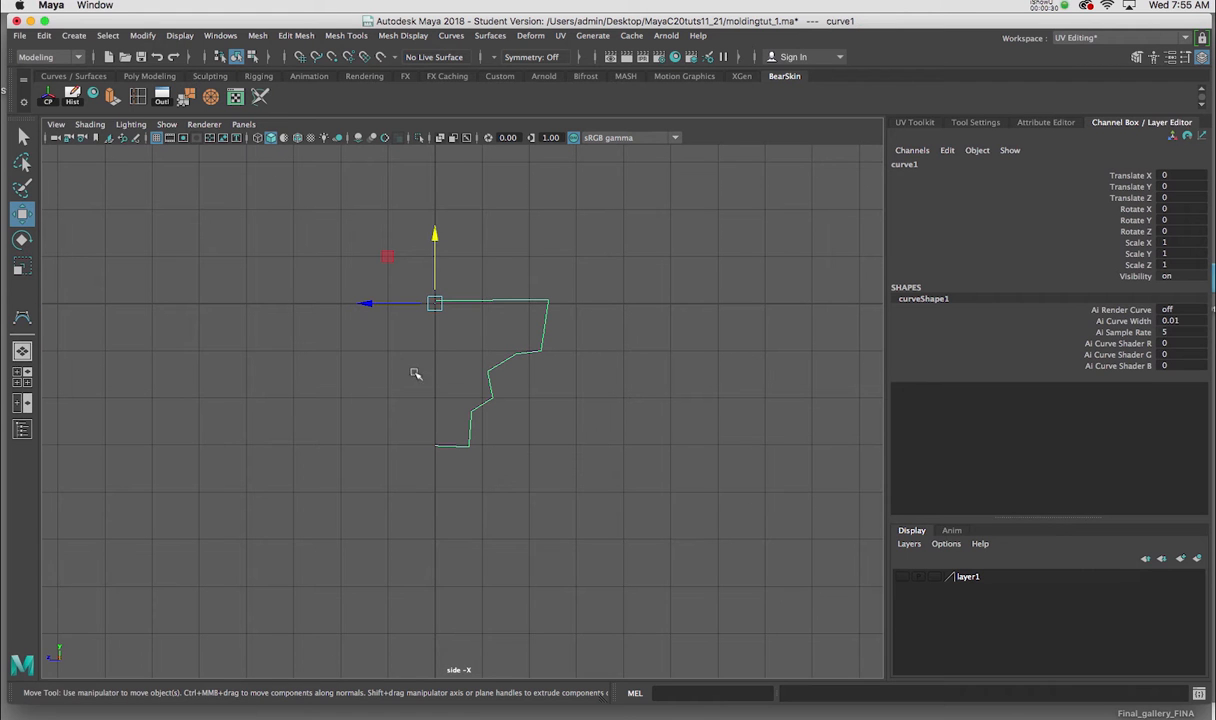
mouse_move(524, 320)
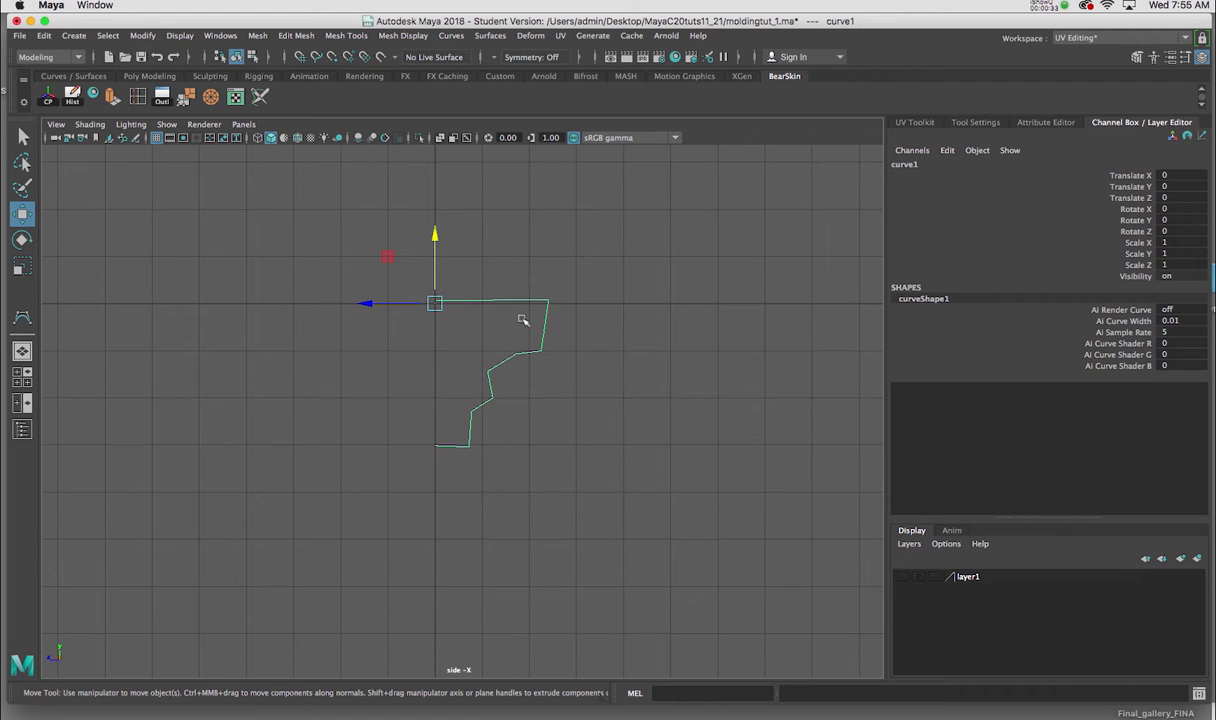
- Close curve1 into a loop and reposition its top corner control vertices
key(space)
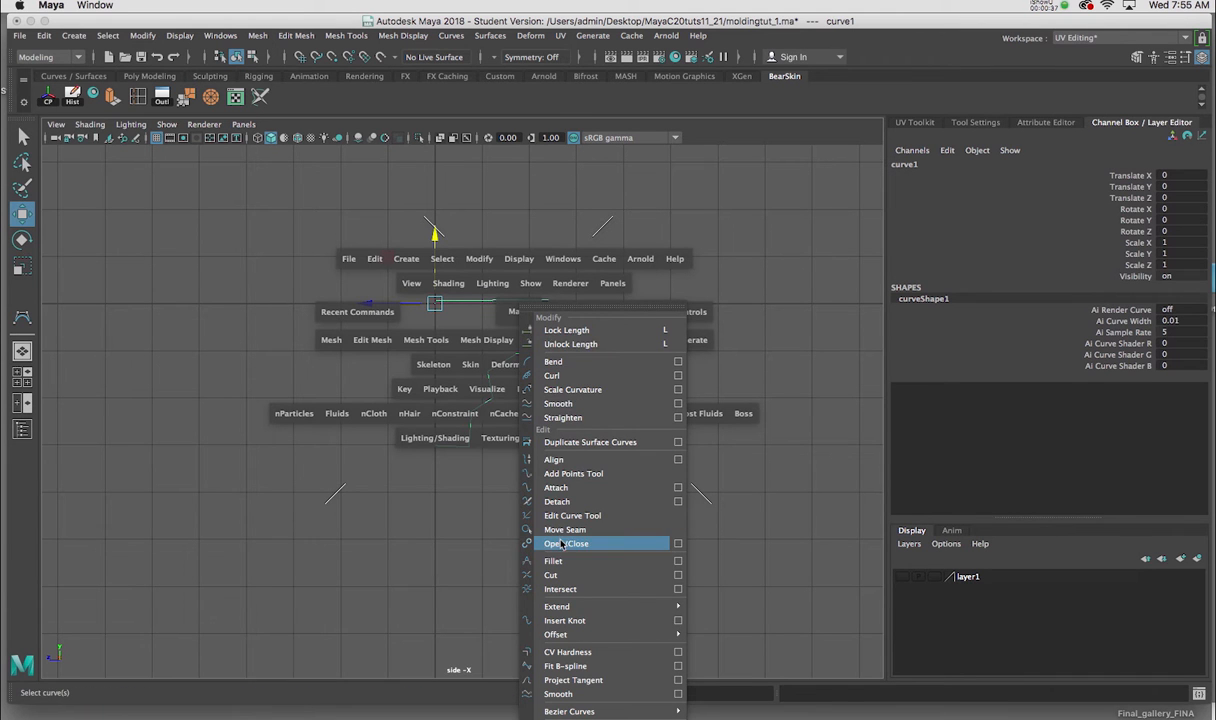
click(566, 544)
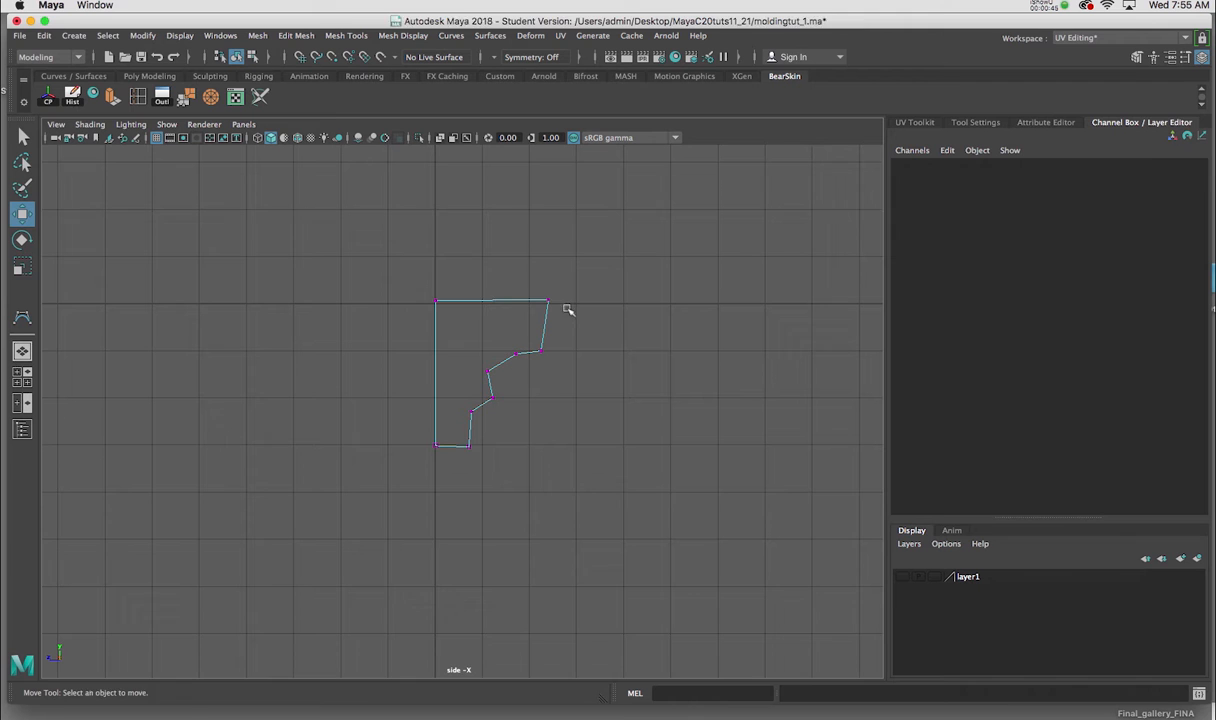
click(548, 302)
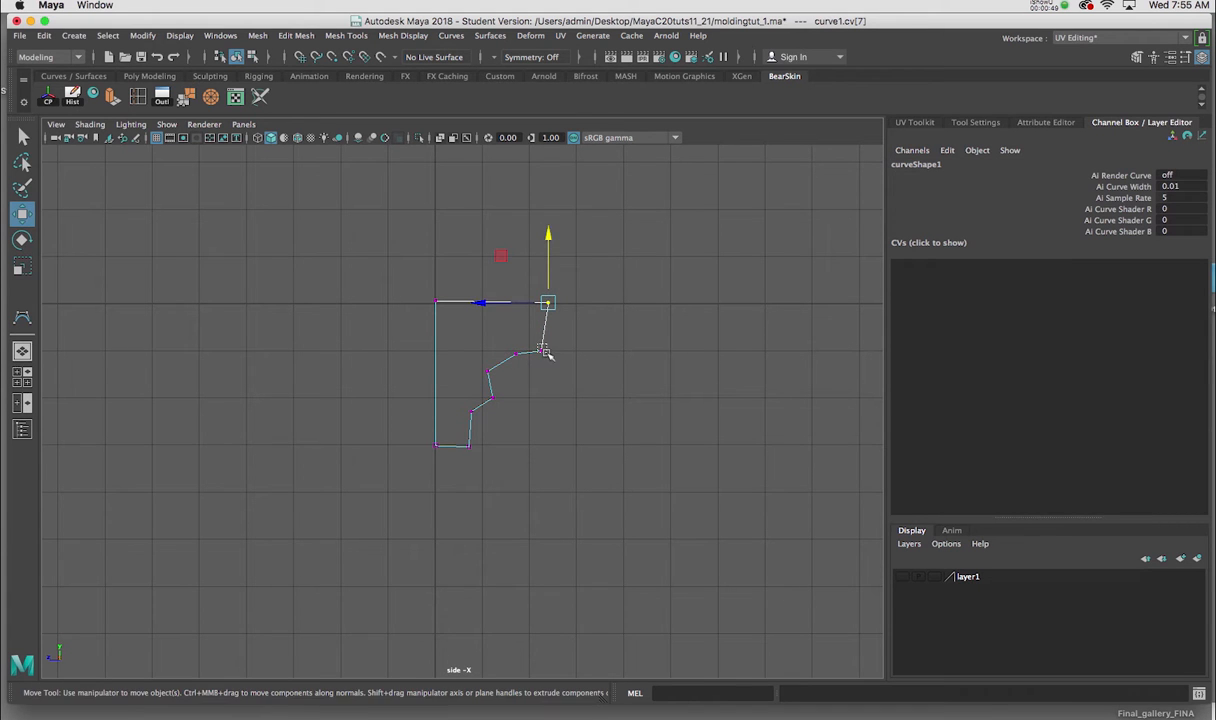
drag(548, 304, 540, 344)
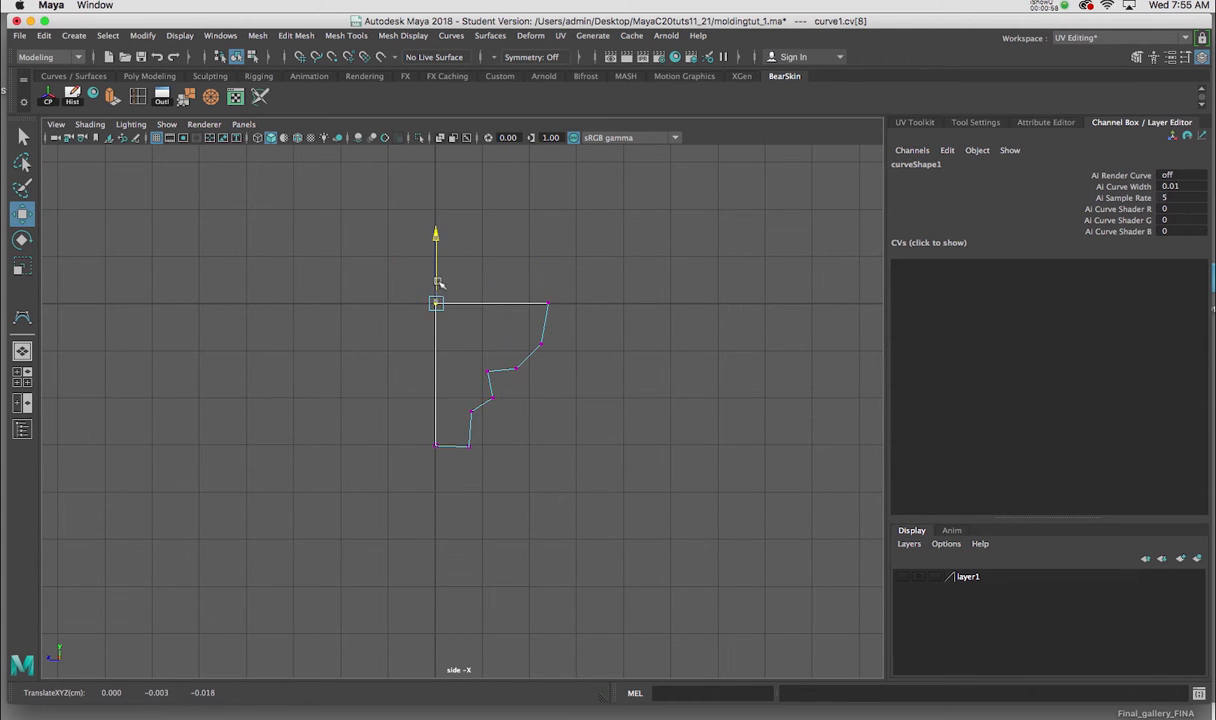
right_click(436, 290)
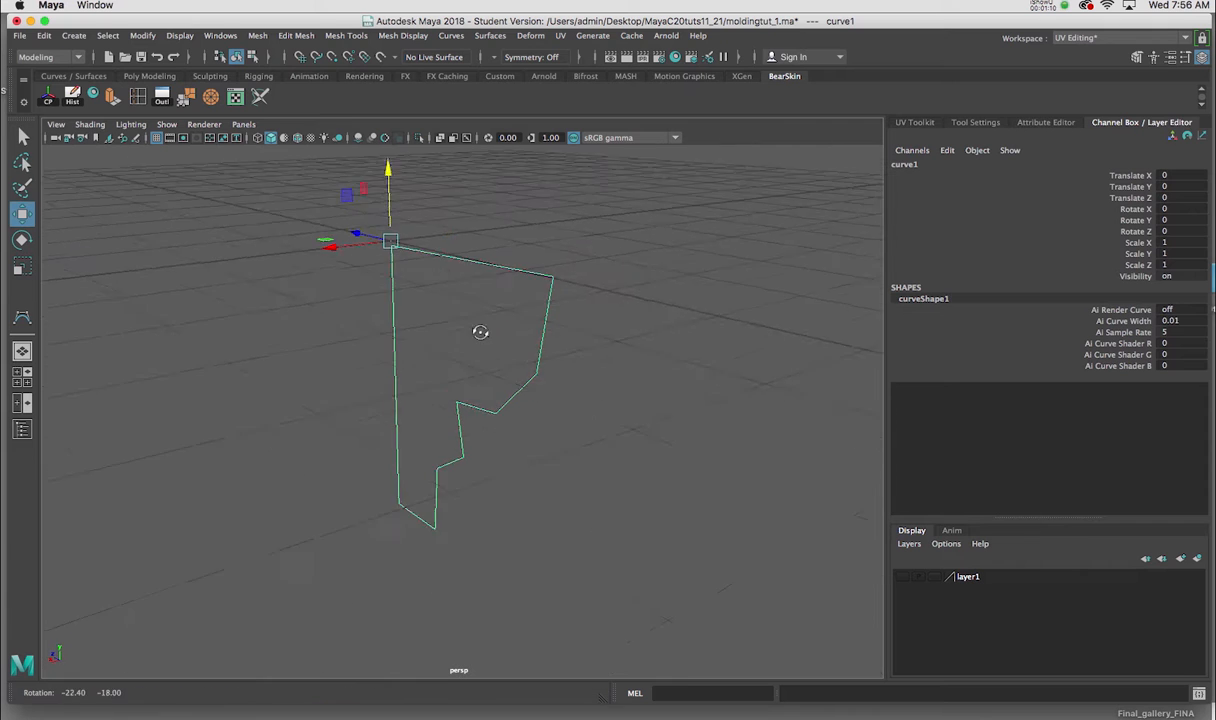
- Bring up the Surfaces menu for the closed profile in perspective view
key(space)
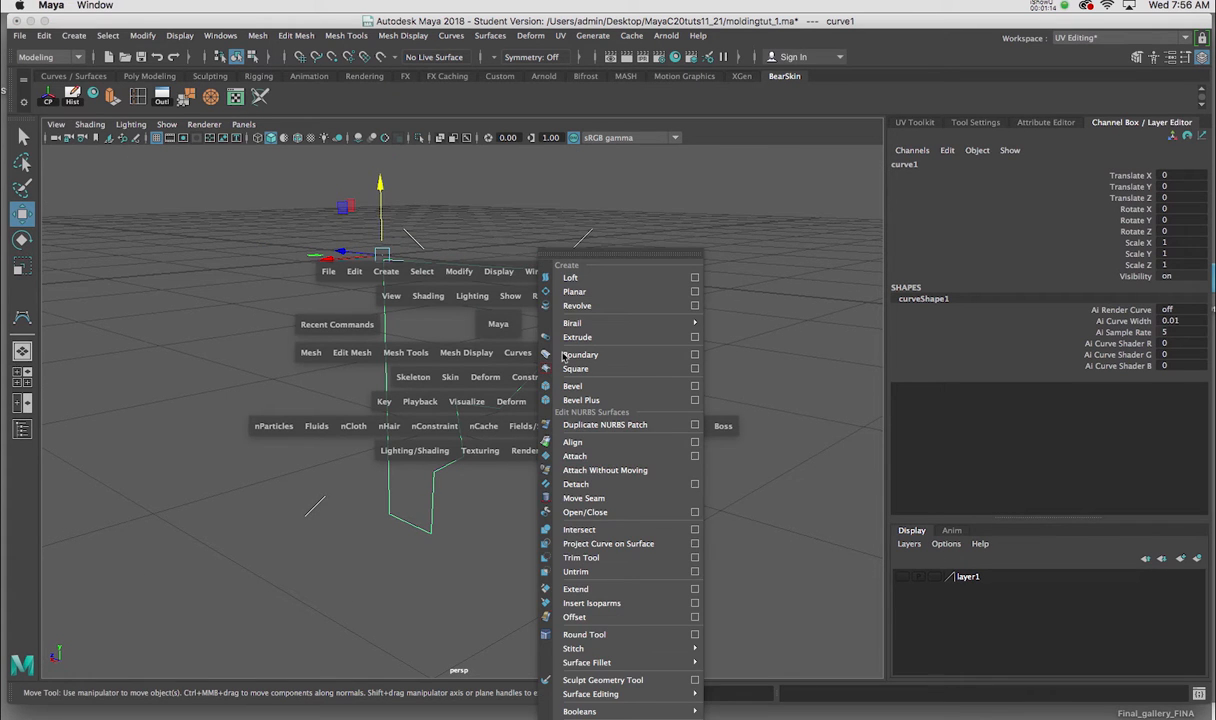
mouse_move(580, 354)
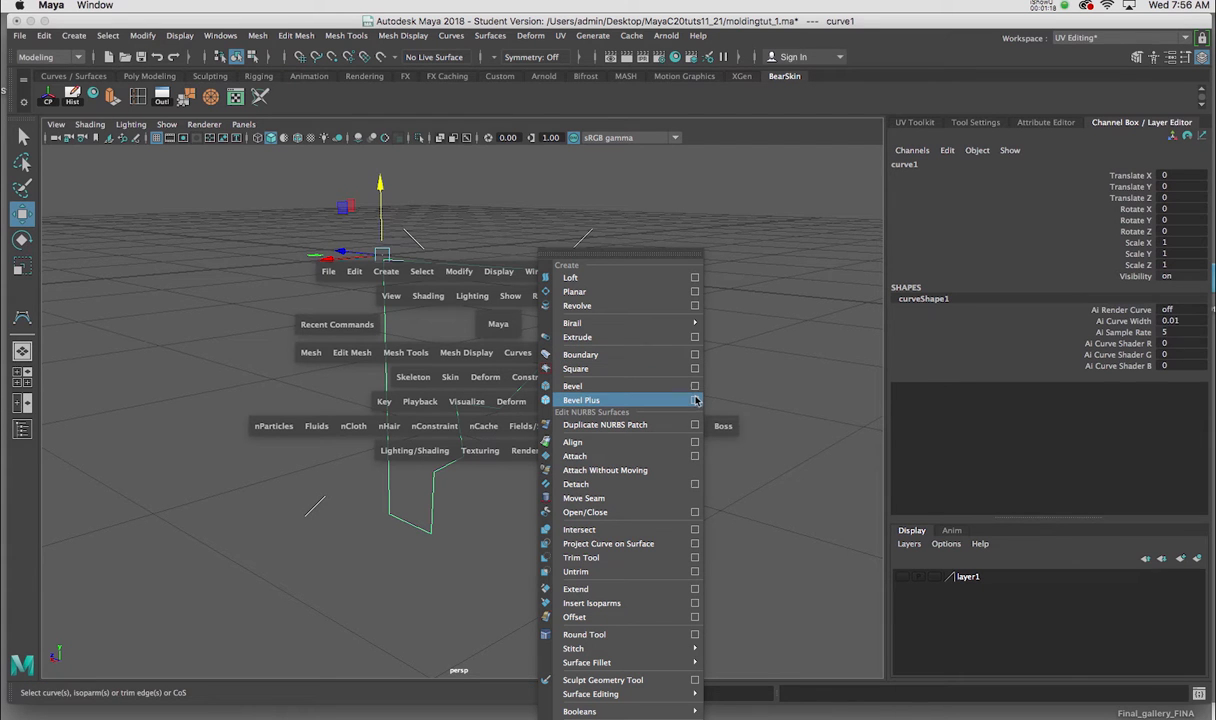
- Apply Bevel Plus to curve1, extruding it into a polygon molding mesh
click(696, 400)
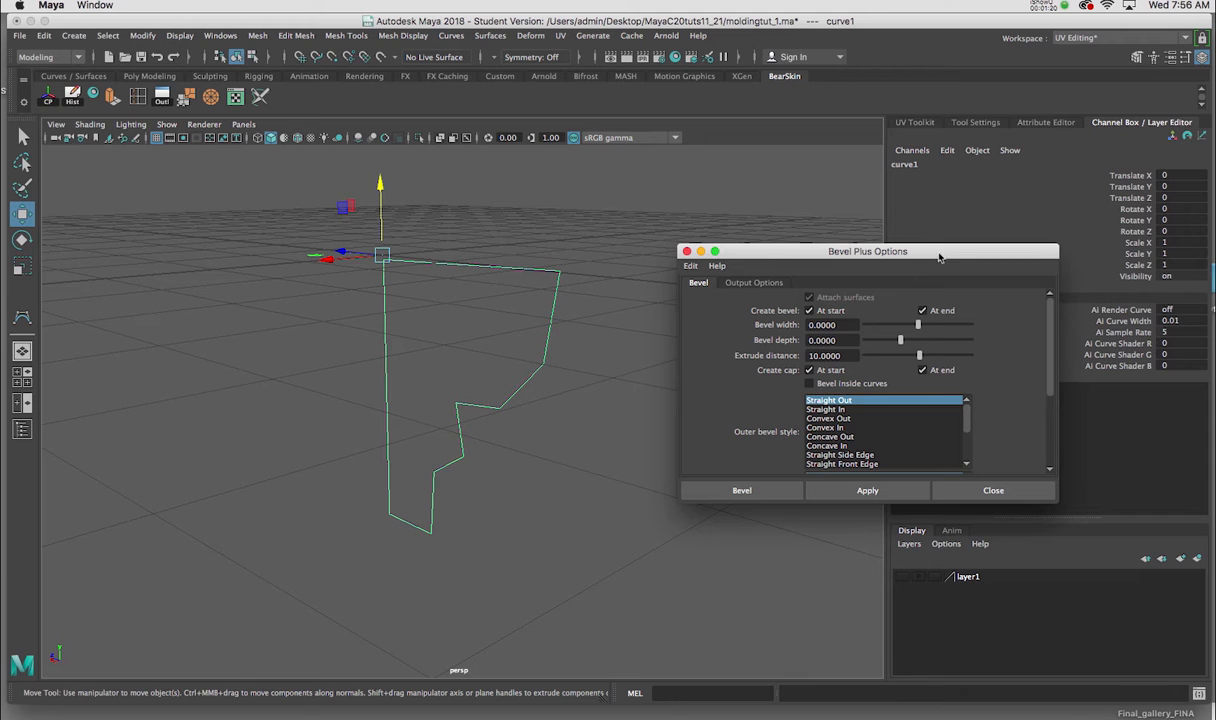
mouse_move(740, 322)
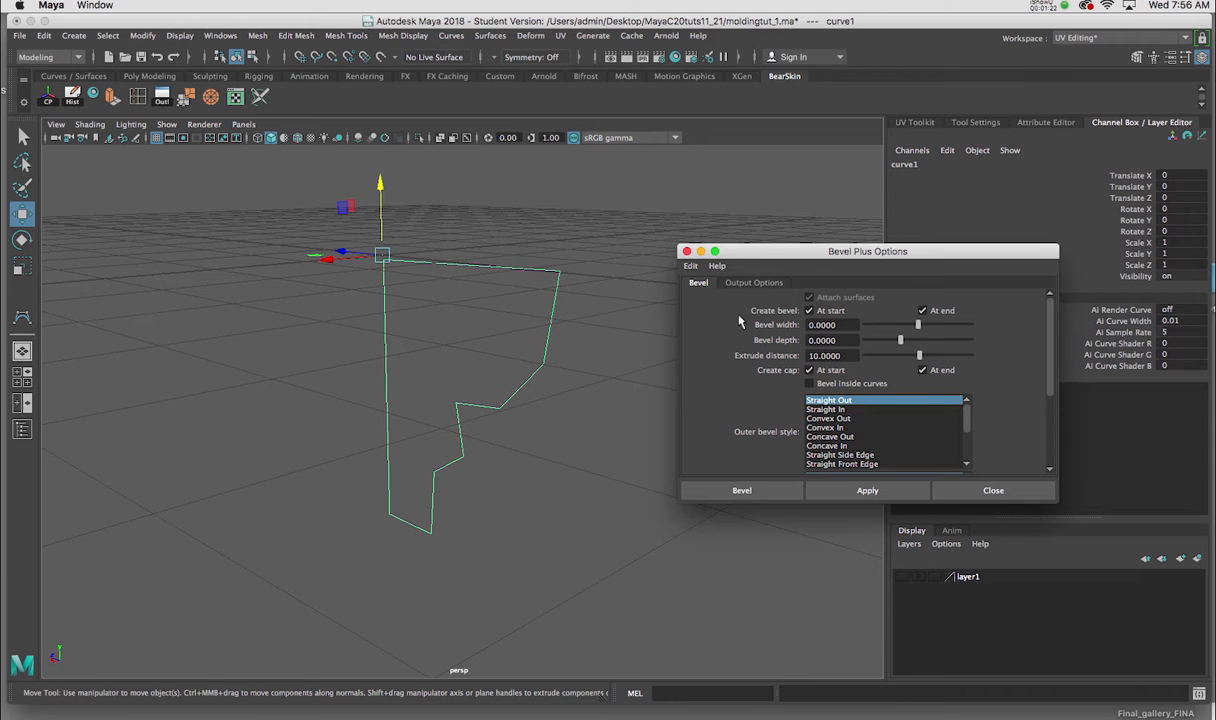
mouse_move(764, 348)
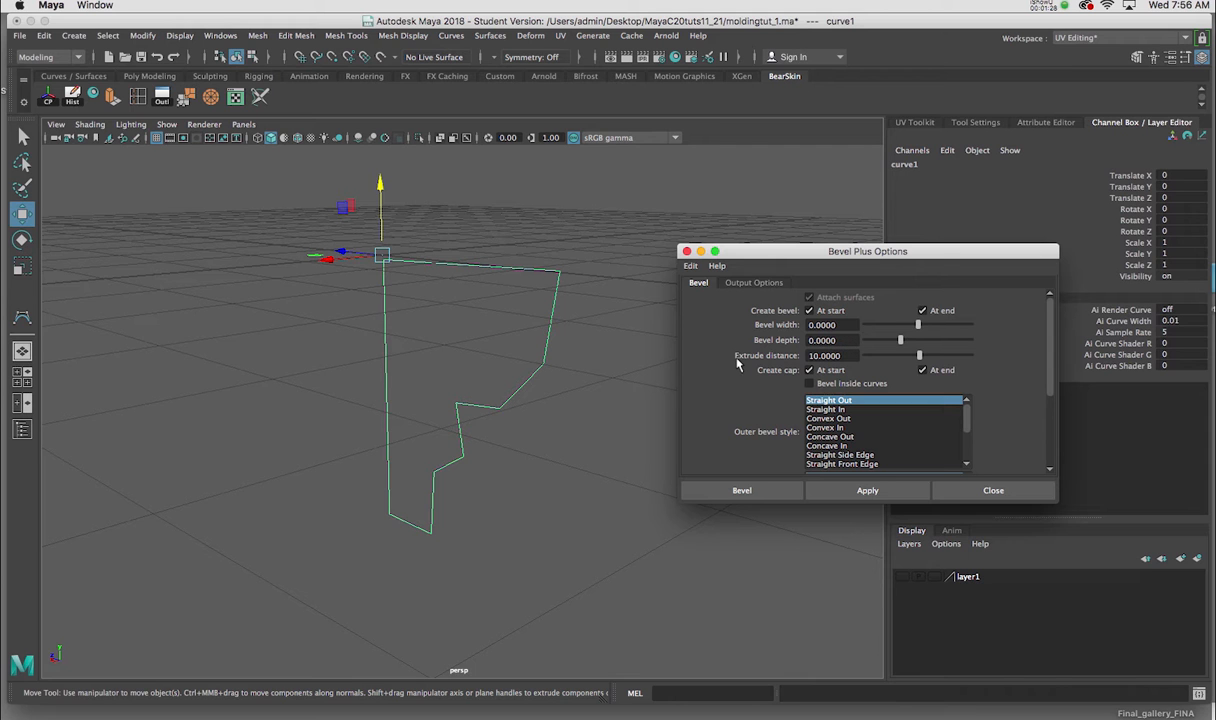
mouse_move(588, 340)
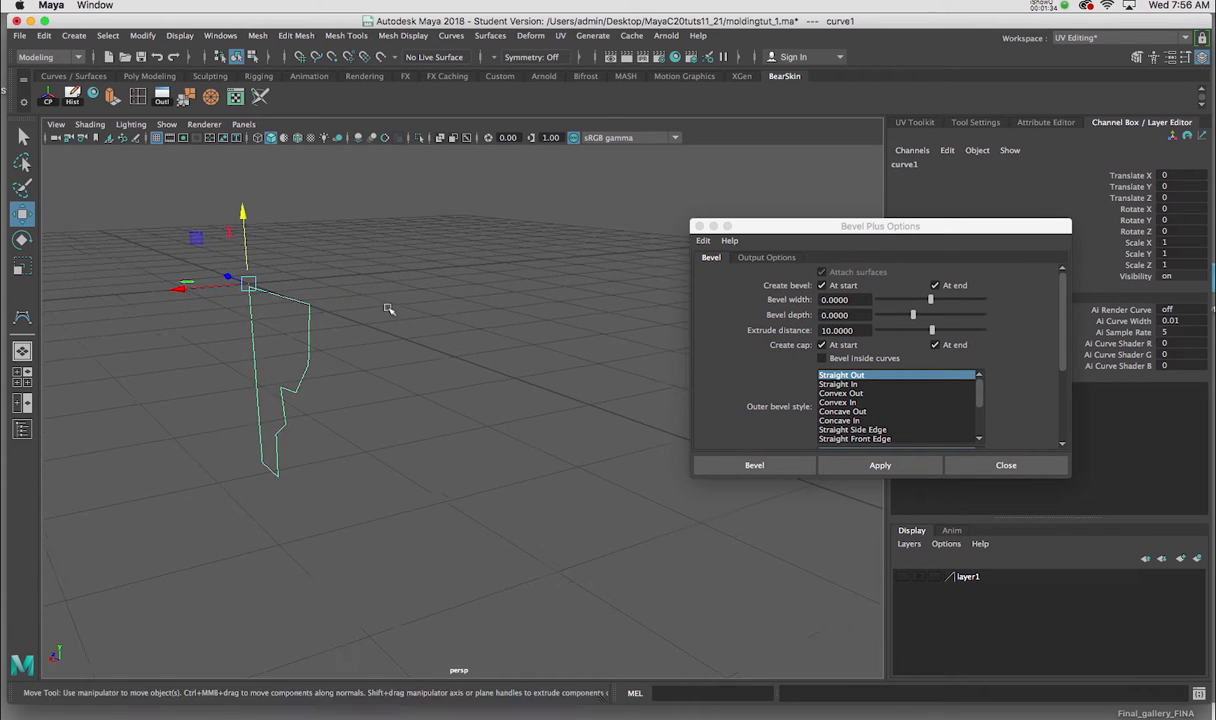
click(880, 464)
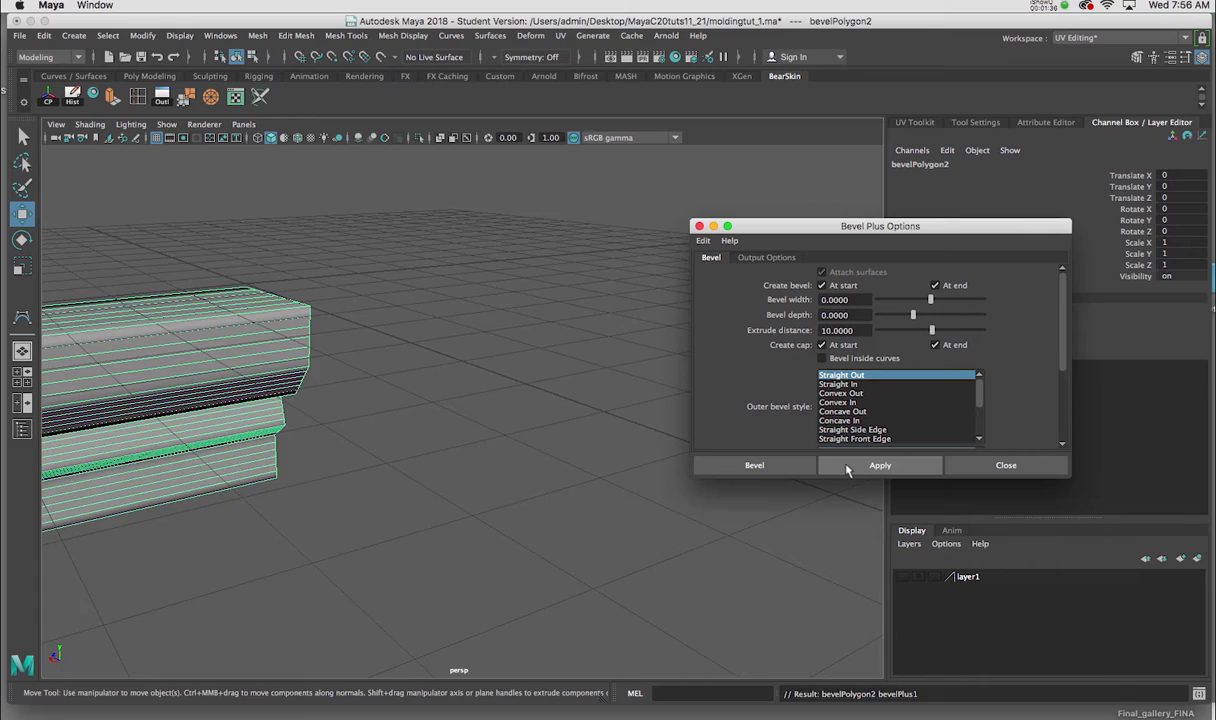
- Dismiss Bevel Plus Options and pick a control vertex on curve1 for editing
click(880, 464)
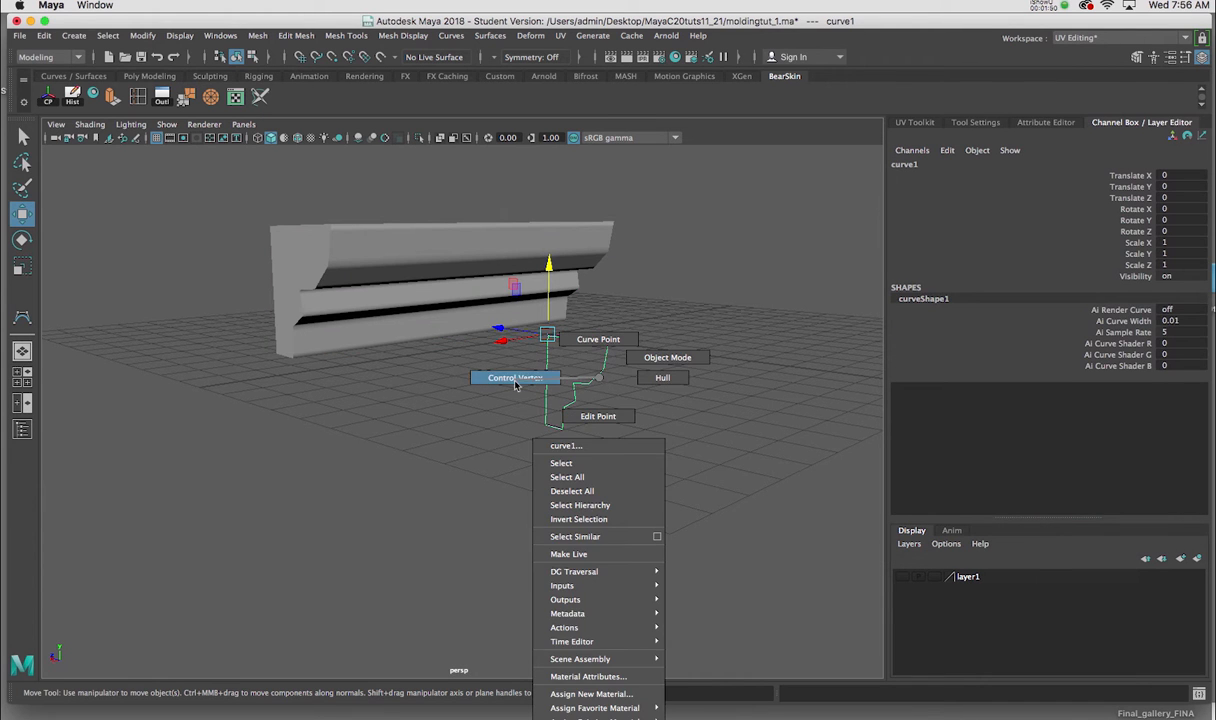
click(516, 378)
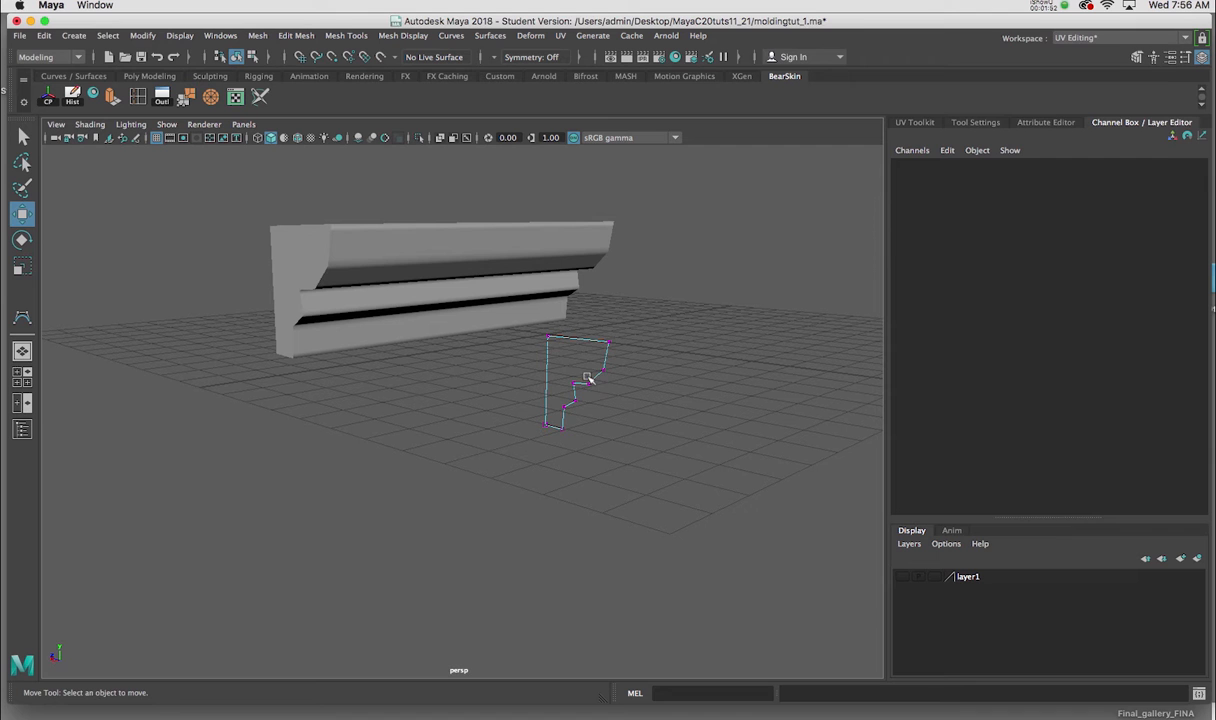
click(588, 378)
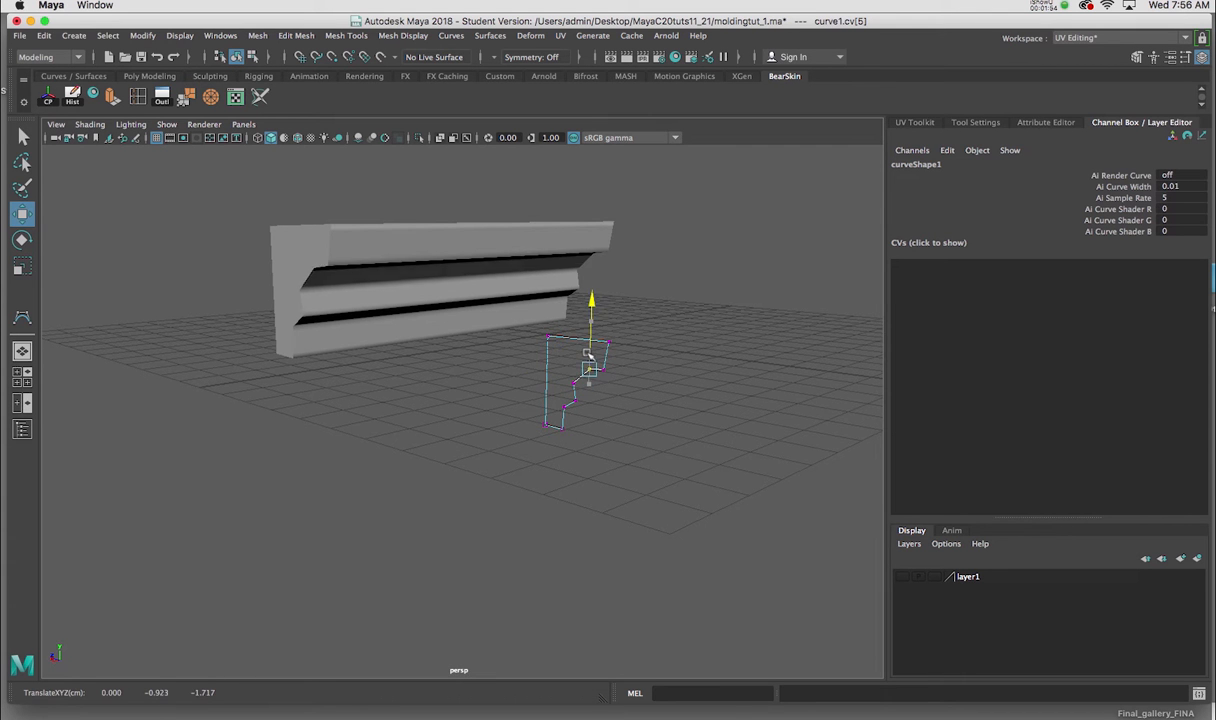
right_click(476, 330)
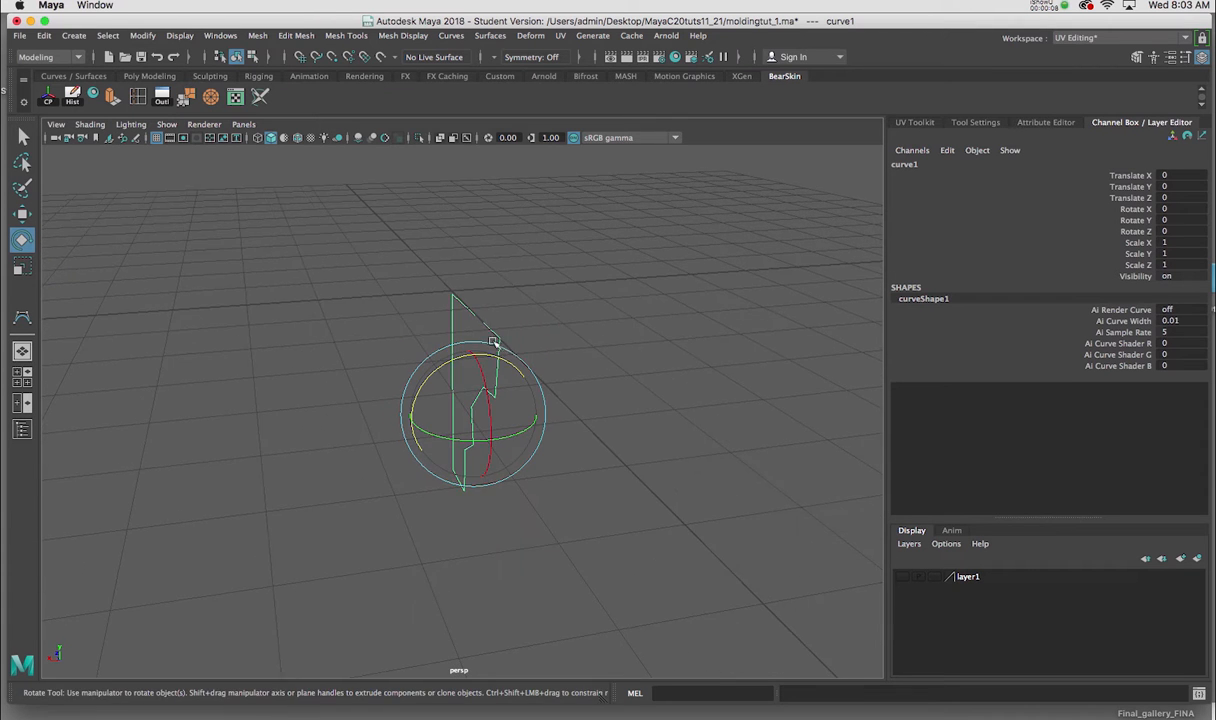
- Rotate curve1 with the Rotate tool and set Rotate Z to 45
drag(490, 340, 570, 370)
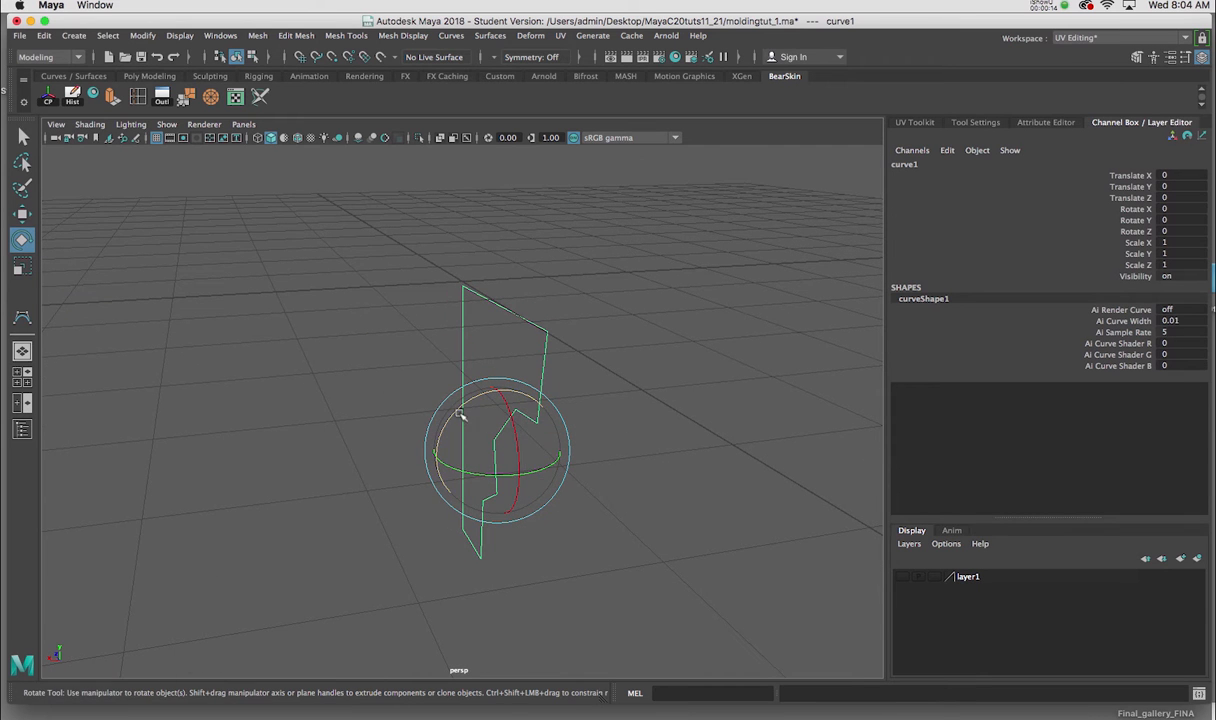
drag(460, 414, 530, 400)
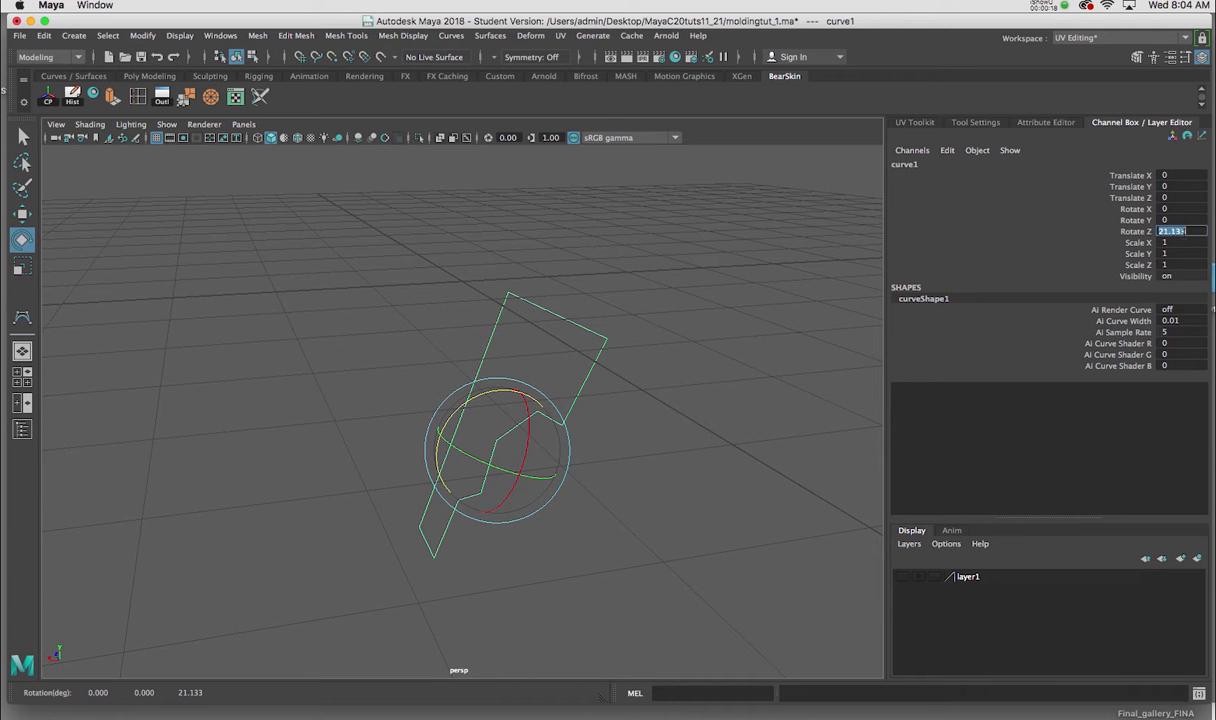
text(45)
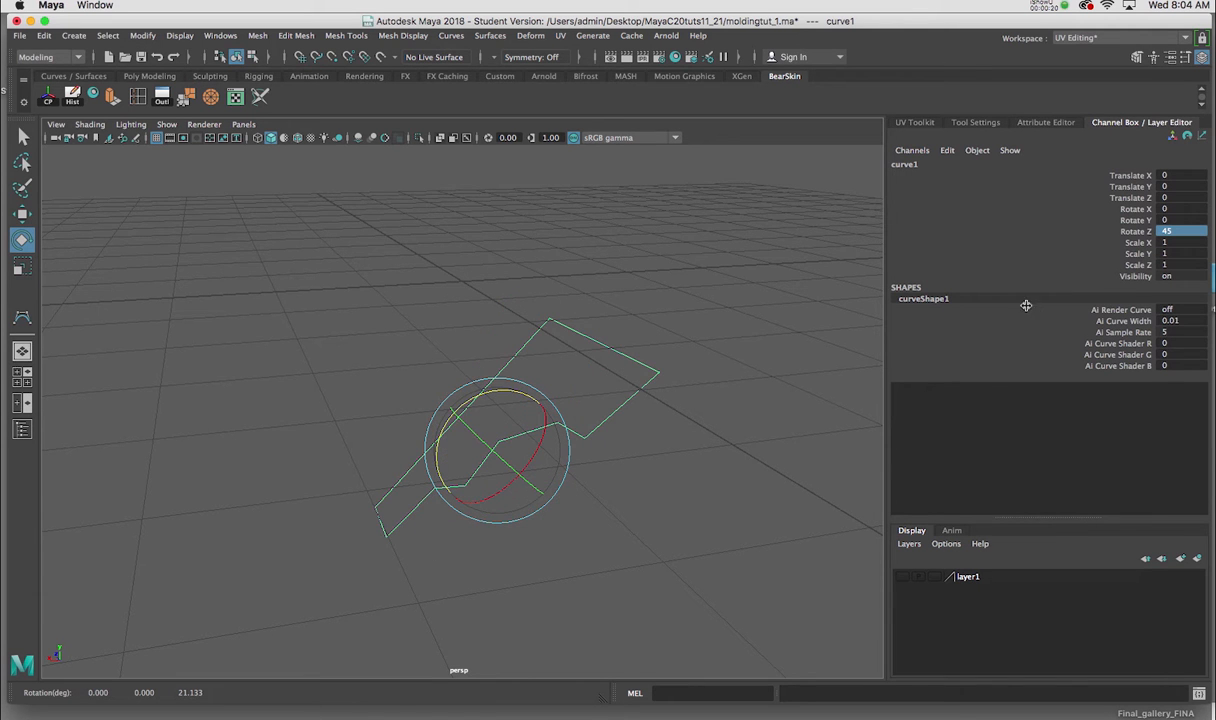
drag(500, 450, 780, 308)
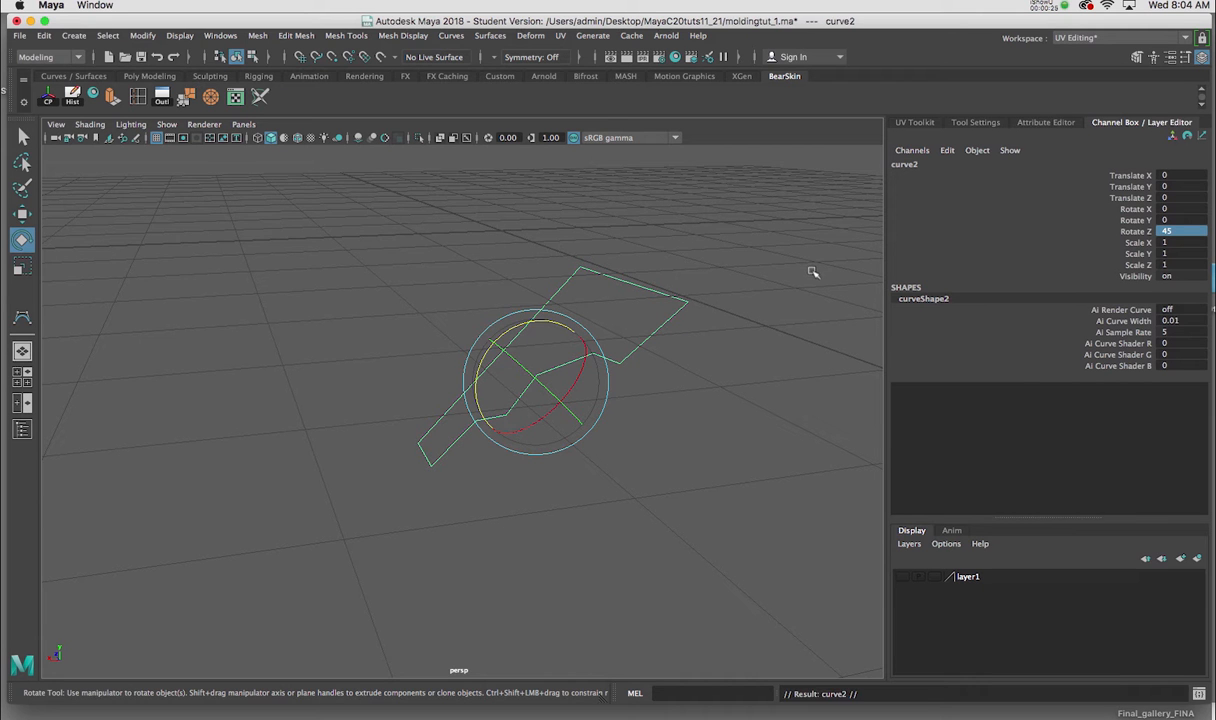
- Move the duplicate curve2 off along X and set its Rotate Z to -45
drag(540, 380, 216, 410)
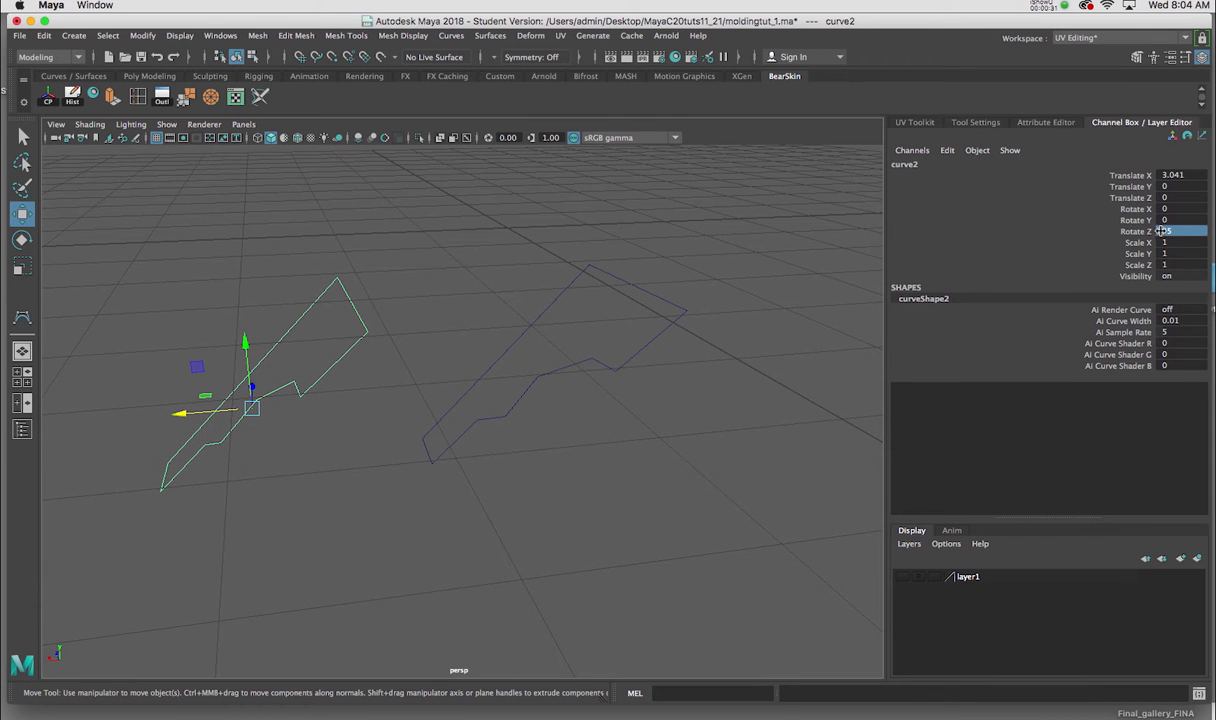
text(-45)
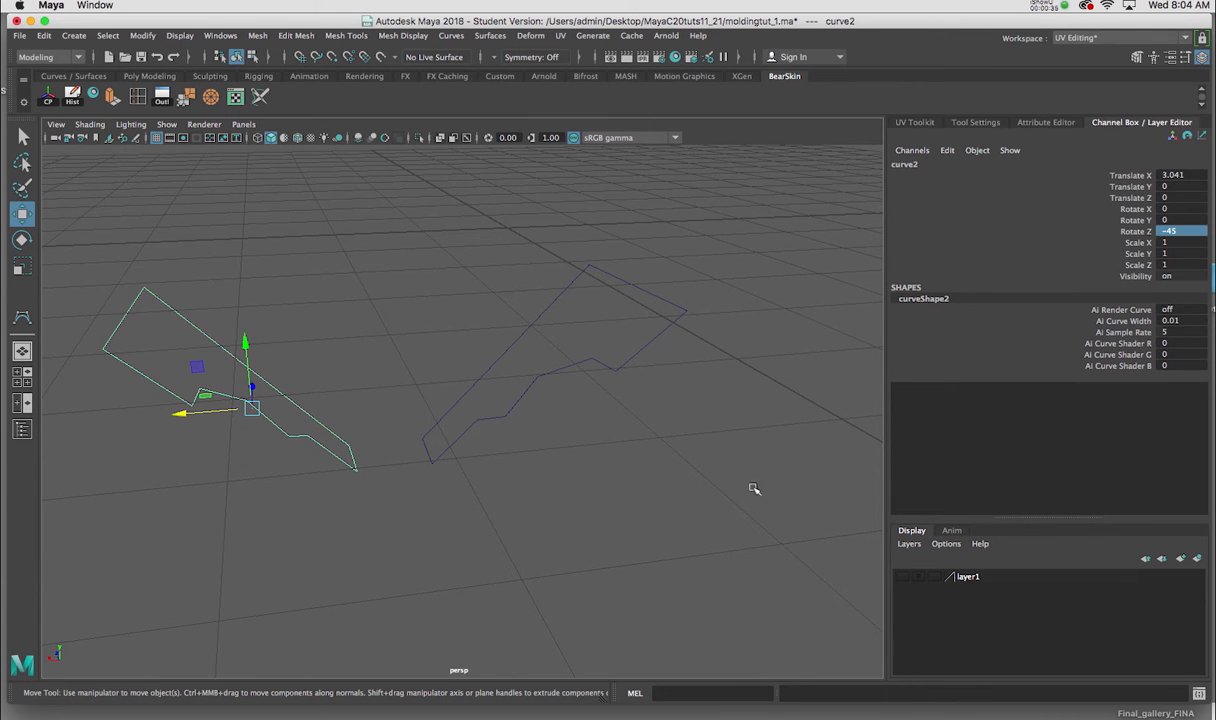
drag(752, 488, 692, 352)
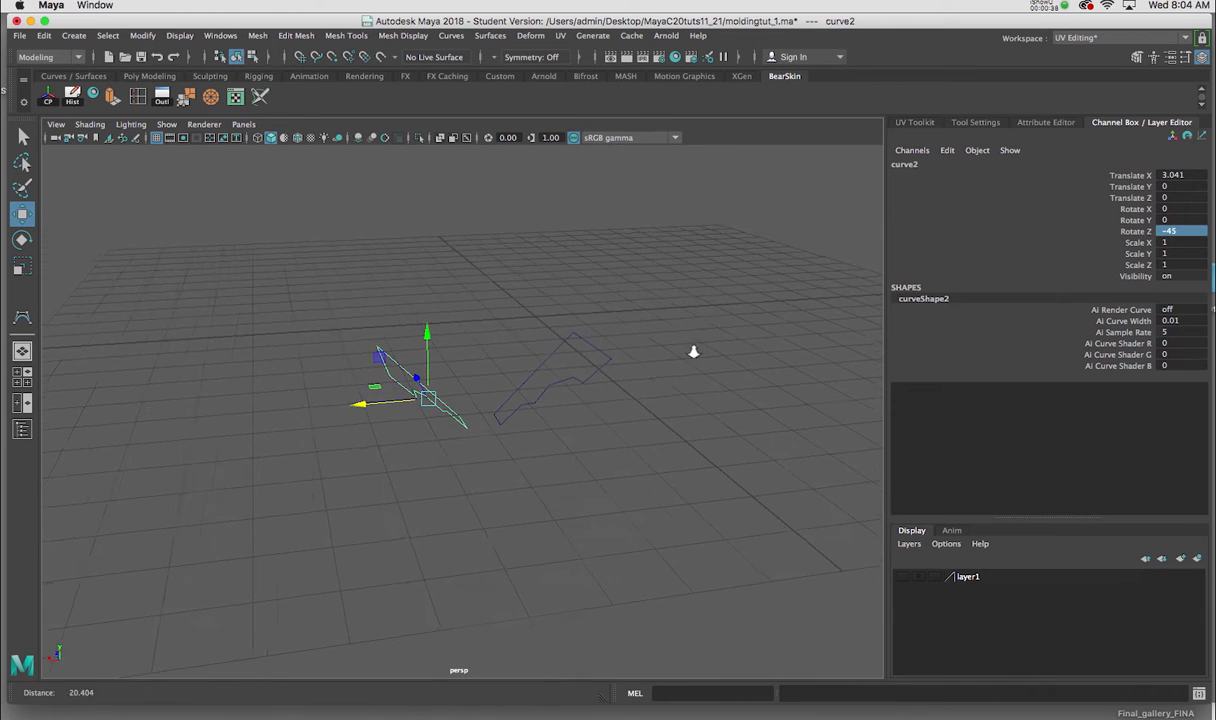
drag(416, 378, 128, 422)
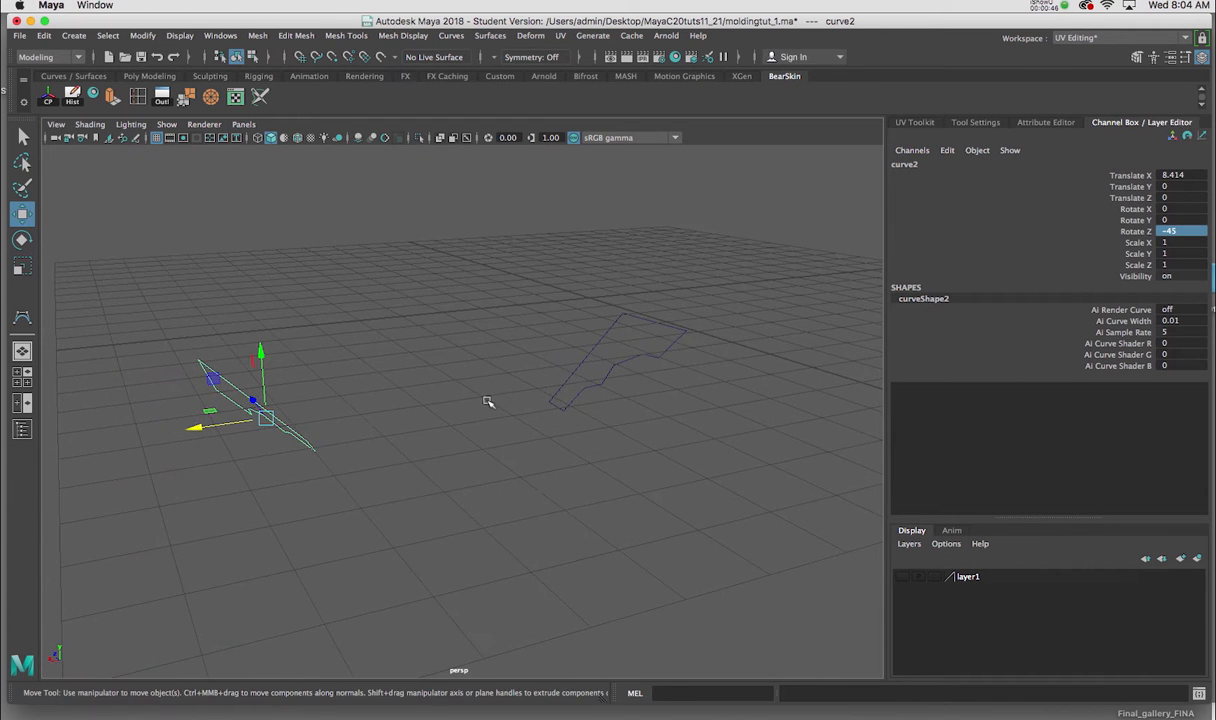
drag(488, 400, 464, 412)
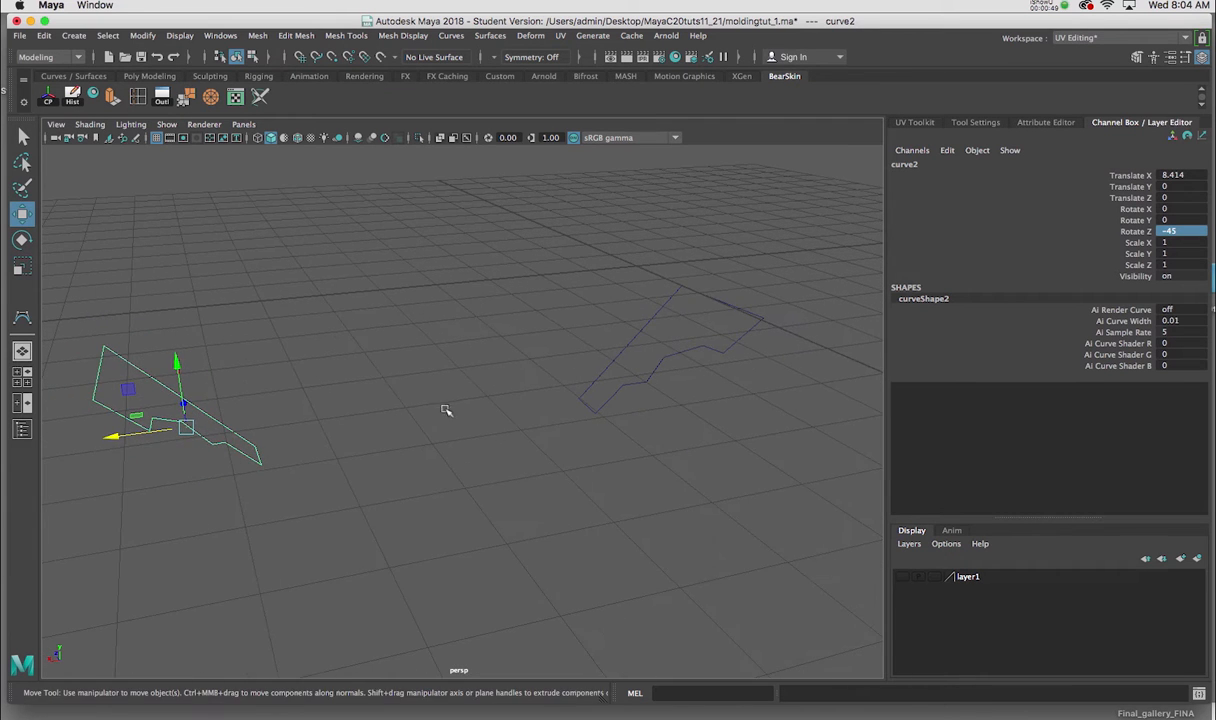
drag(450, 410, 452, 424)
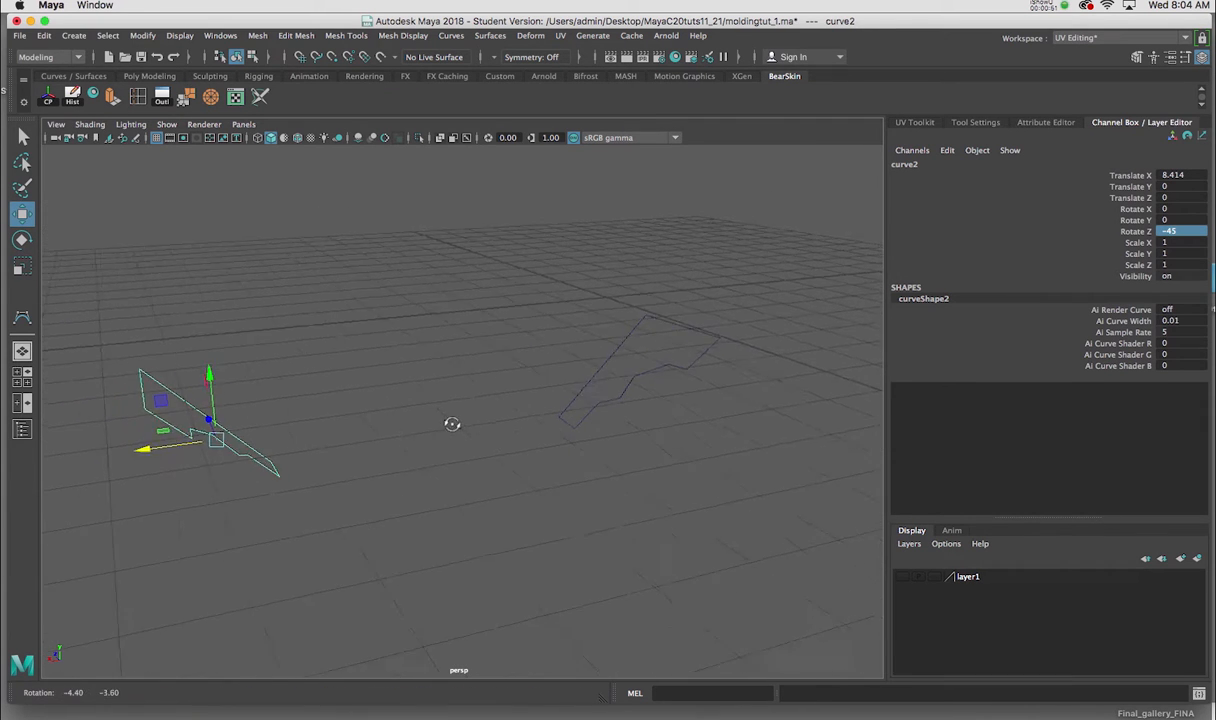
drag(452, 424, 324, 436)
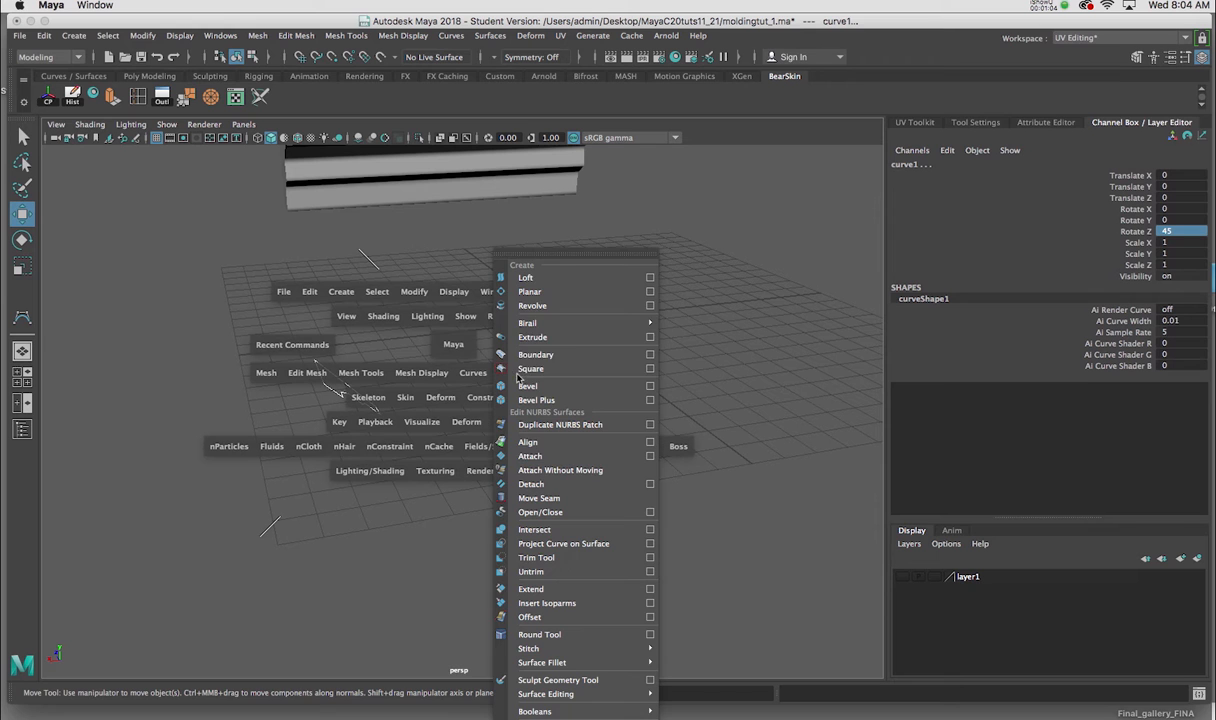
mouse_move(560, 276)
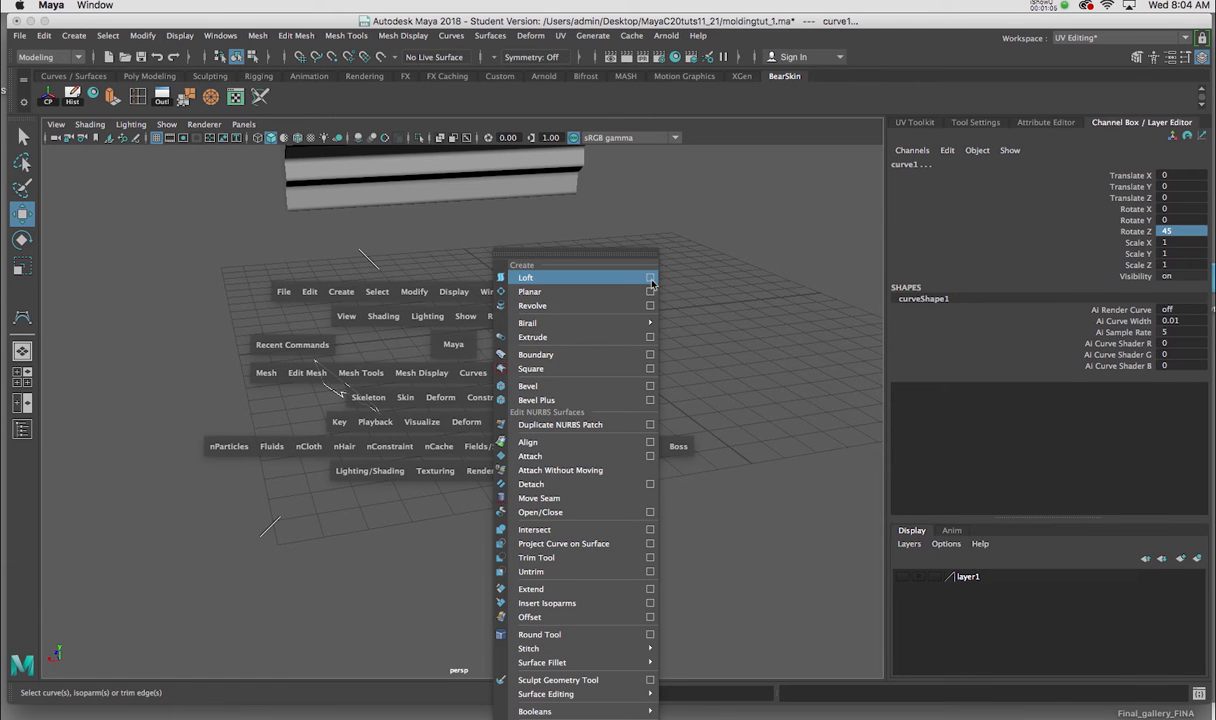
- Bring up the Loft Options for the two rotated curves
click(650, 276)
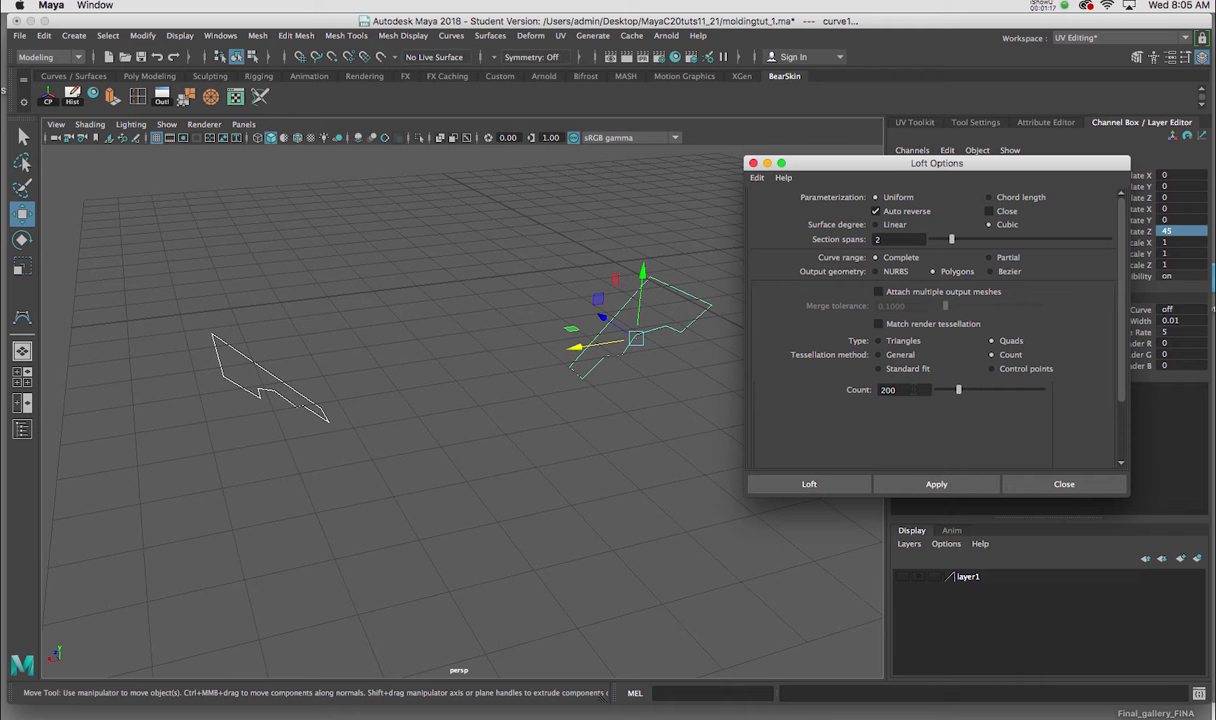
mouse_move(836, 408)
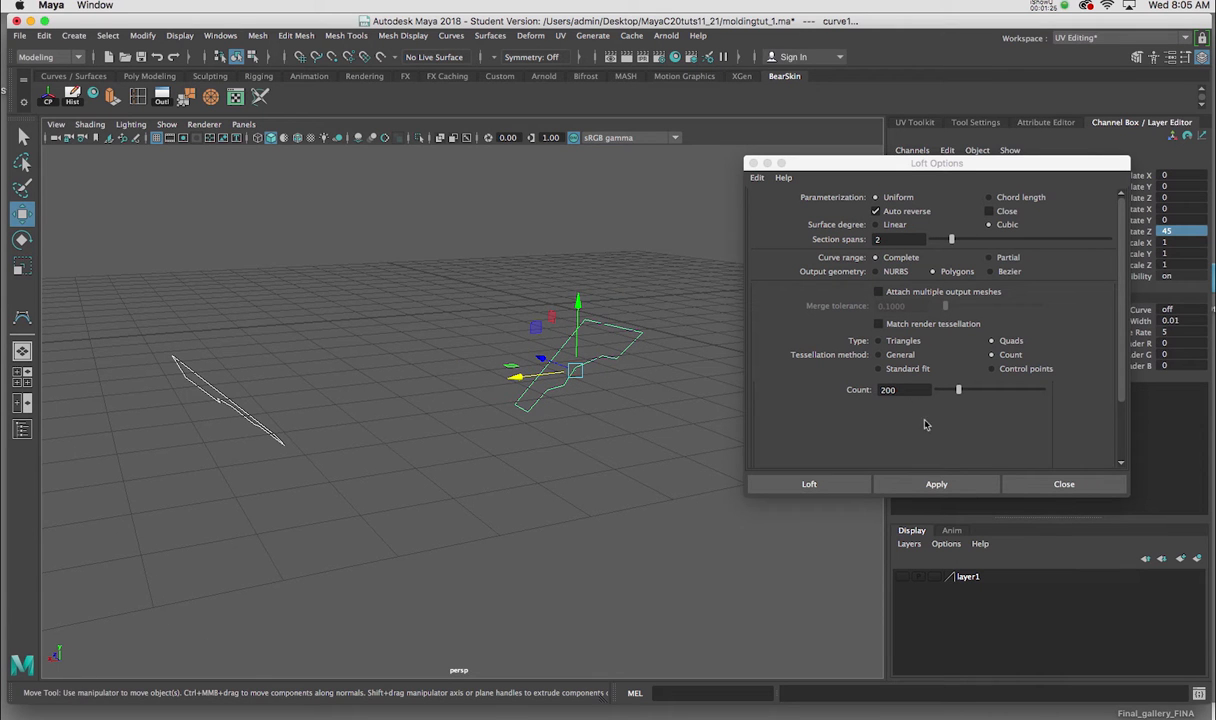
- Loft curve2 and curve1 into a quad polygon surface with count 200
click(808, 484)
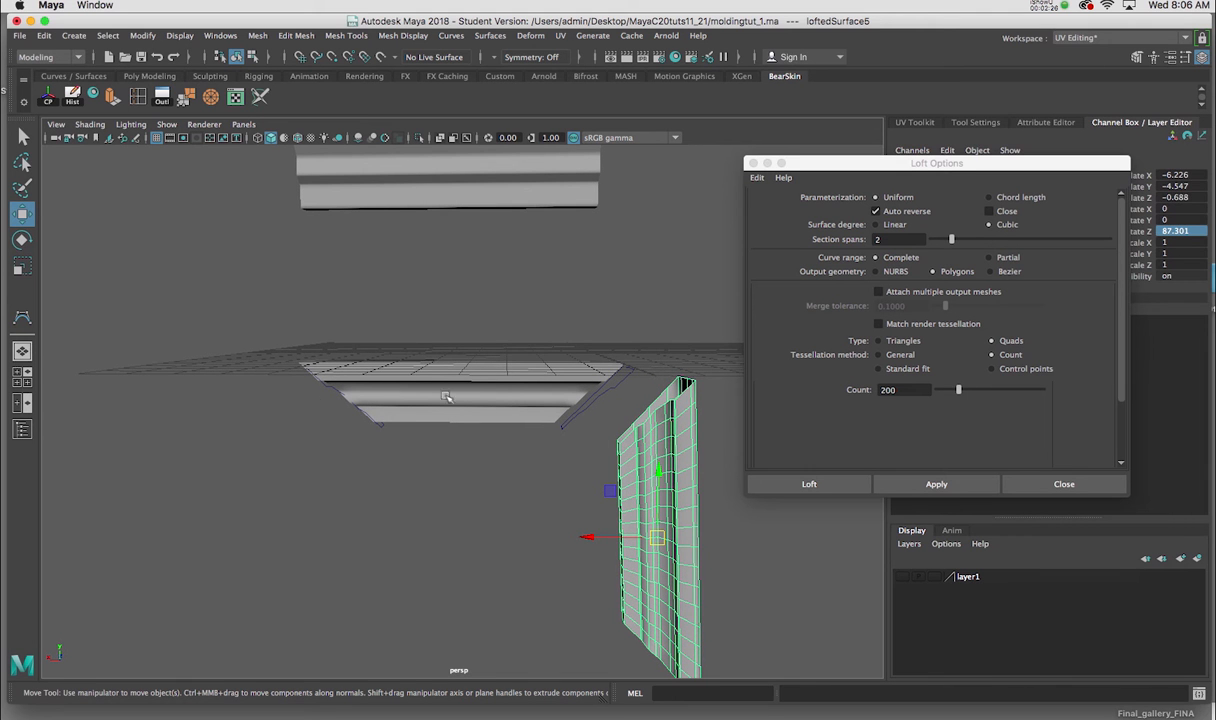
mouse_move(368, 418)
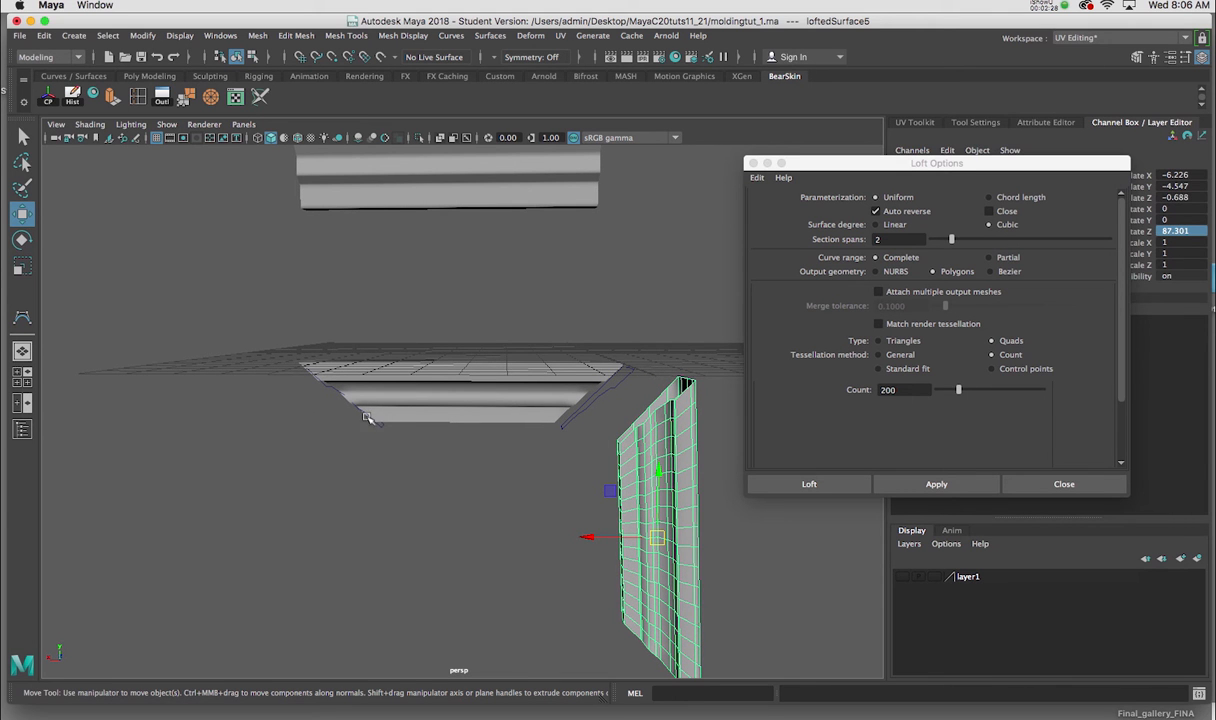